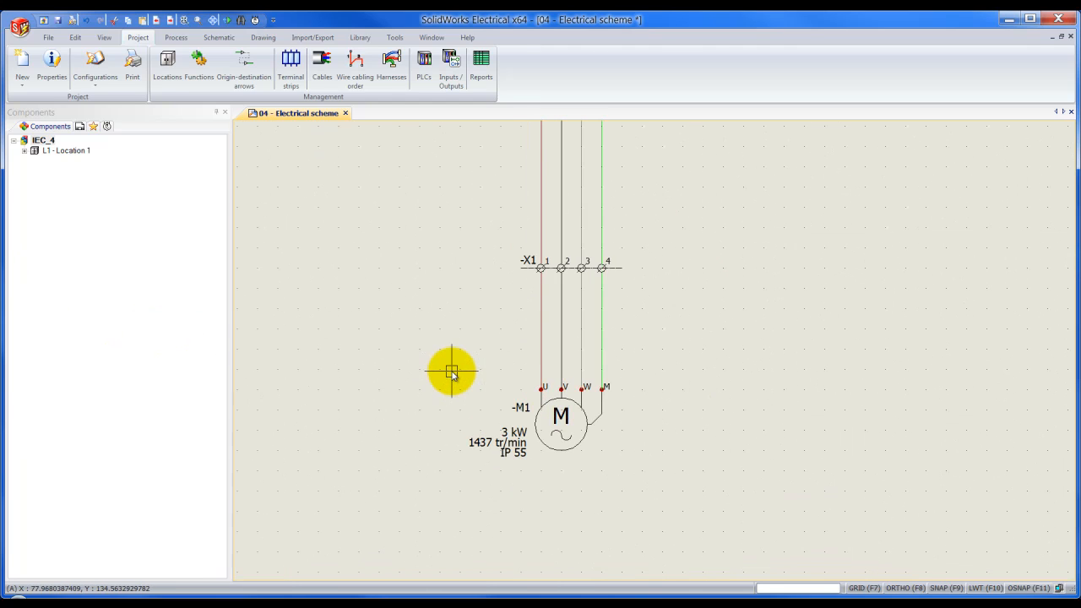
pyautogui.moveTo(592, 414)
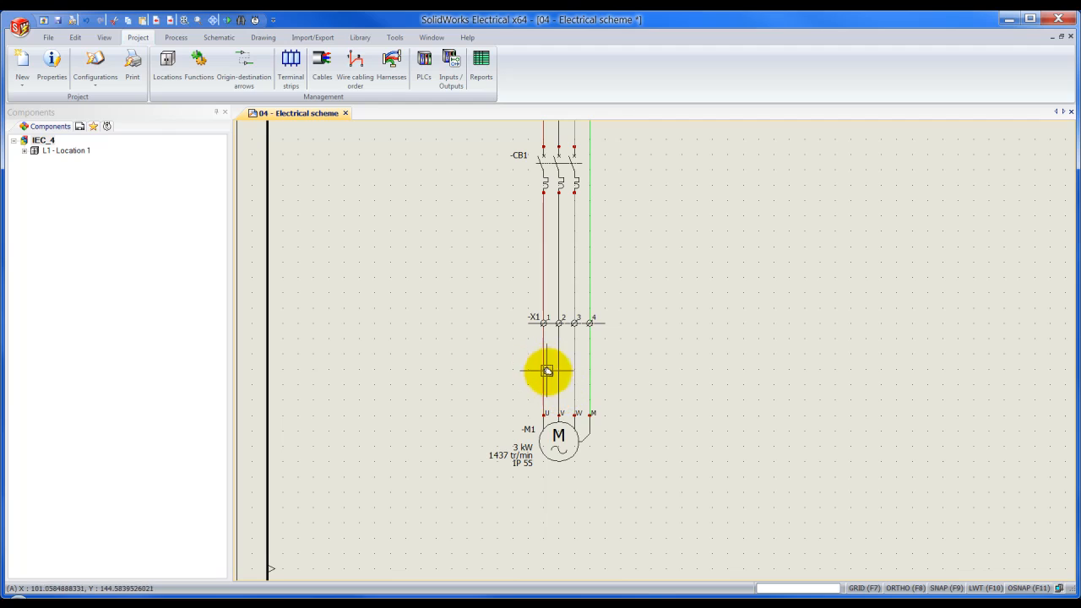
pyautogui.moveTo(588, 341)
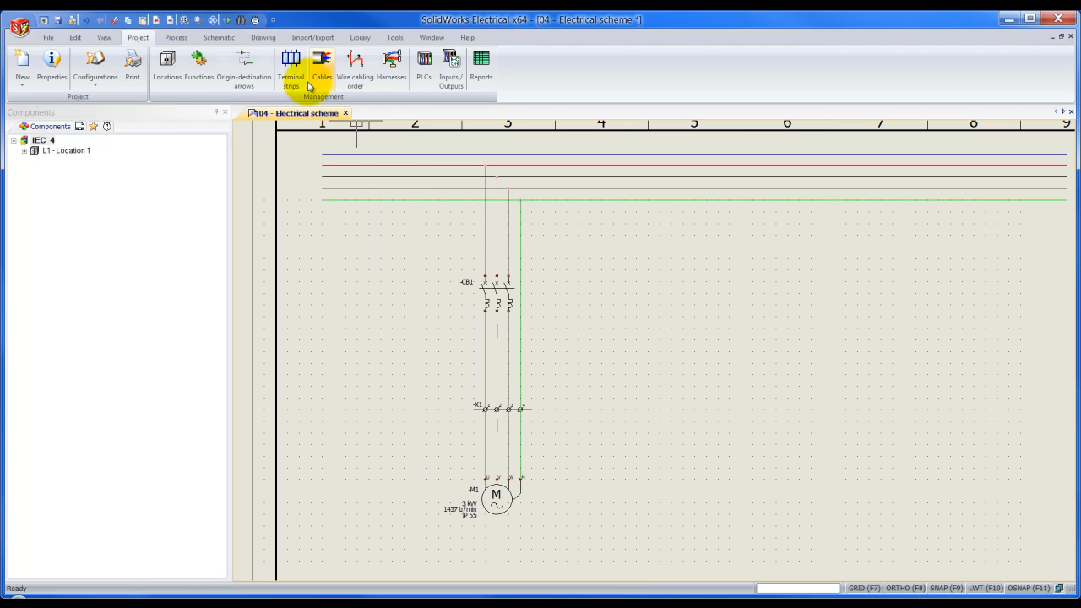
pyautogui.moveTo(138, 37)
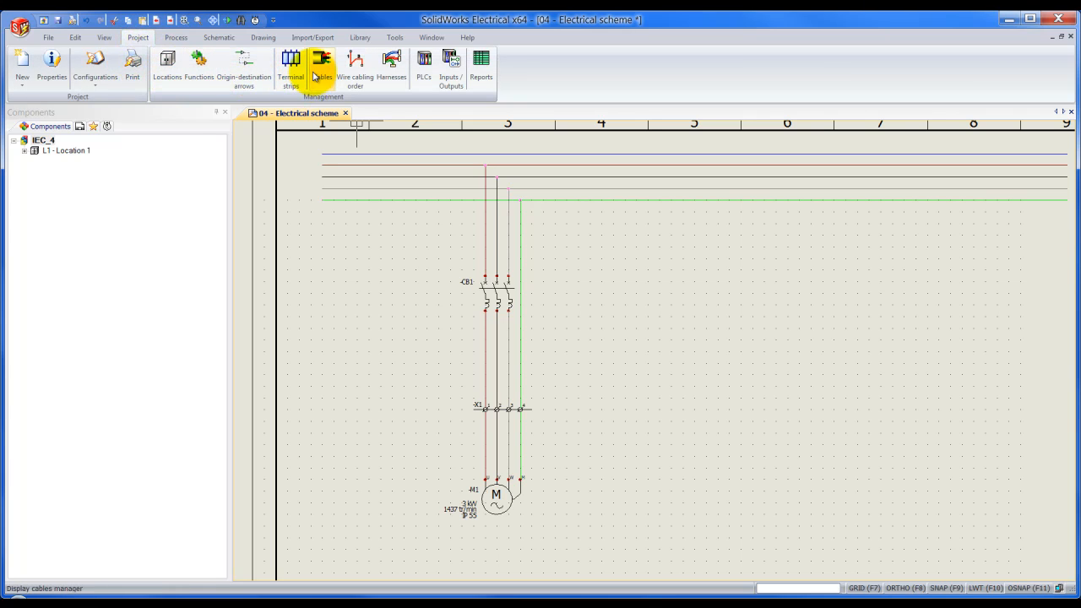
# Bring up the cable manager for project IEC_4, which lists no cables yet.
pyautogui.click(321, 67)
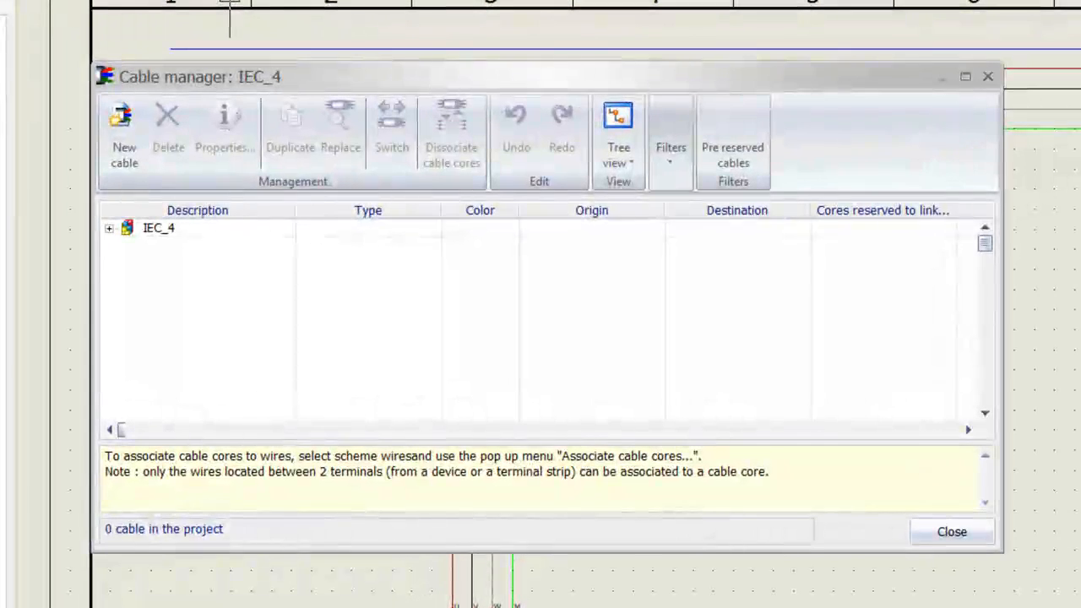
pyautogui.moveTo(177, 149)
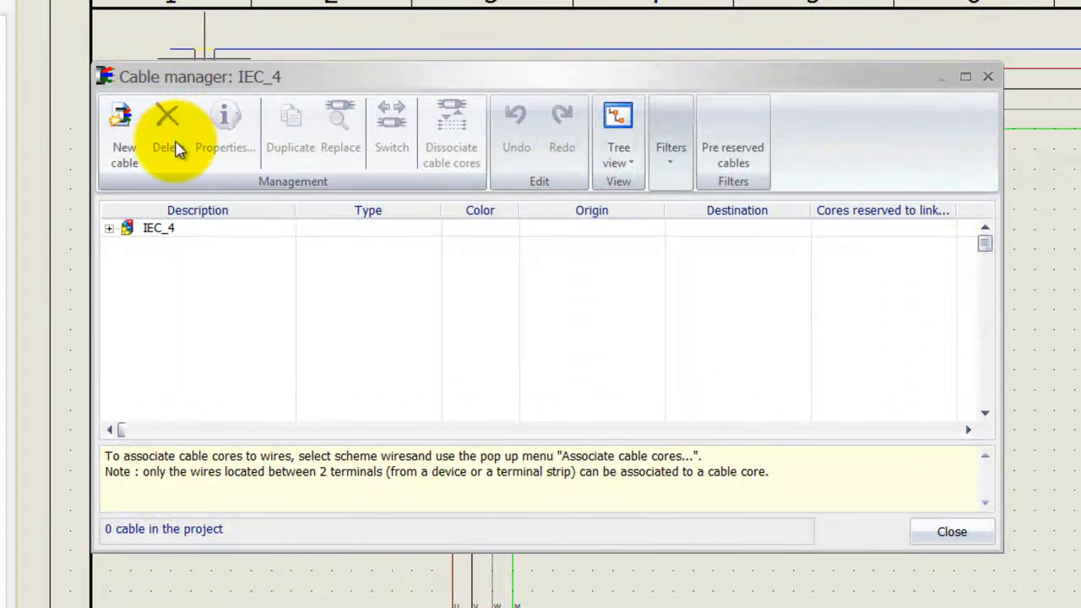
pyautogui.moveTo(126, 144)
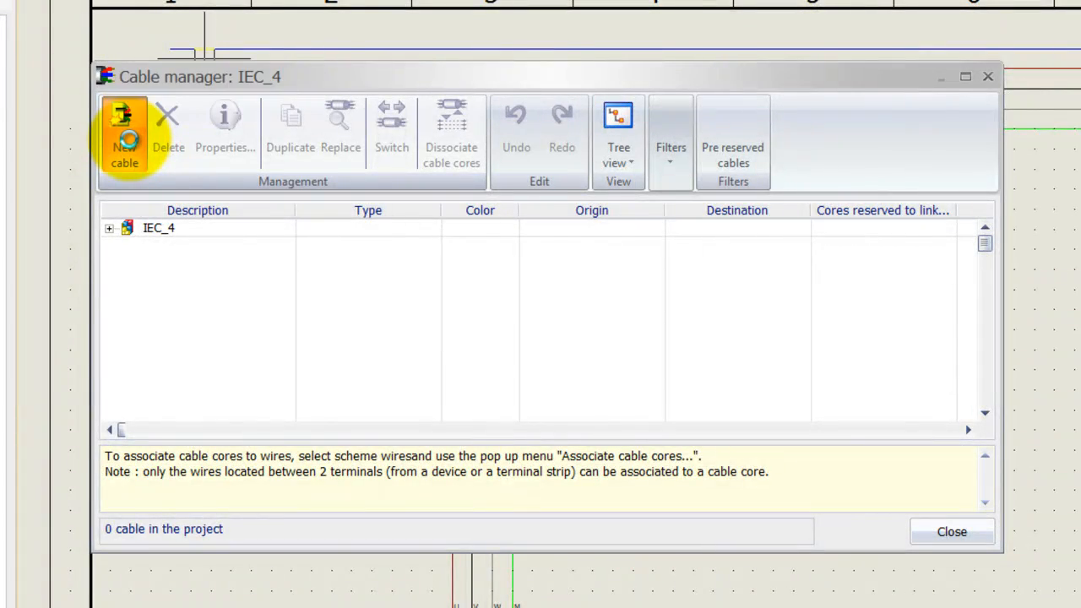
# Start a new cable and filter references to Power cables, 2.5 mm² section, 4G conductors.
pyautogui.click(125, 138)
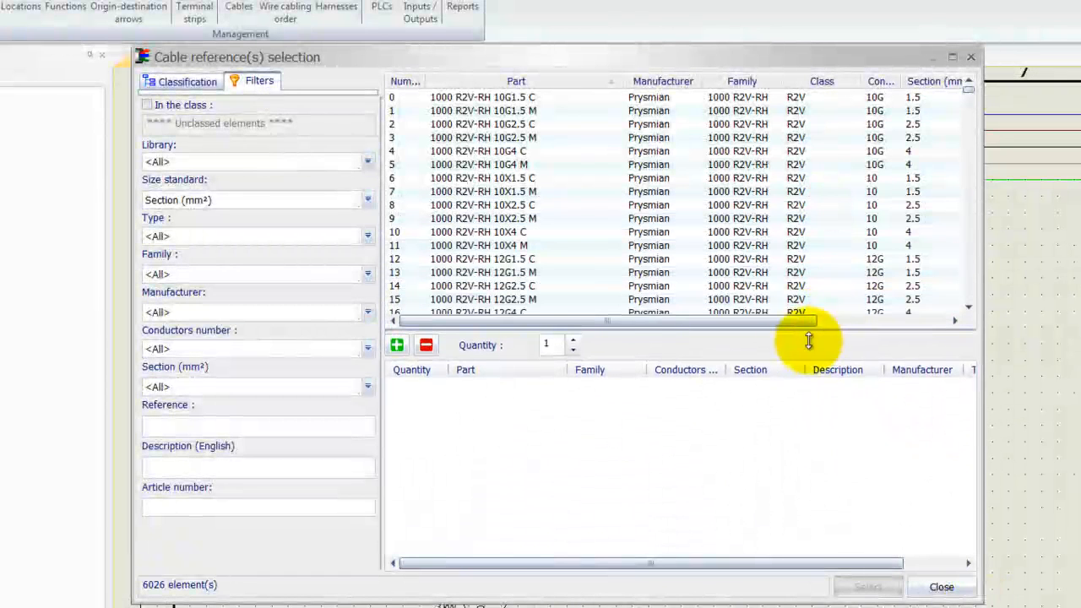
pyautogui.moveTo(308, 240)
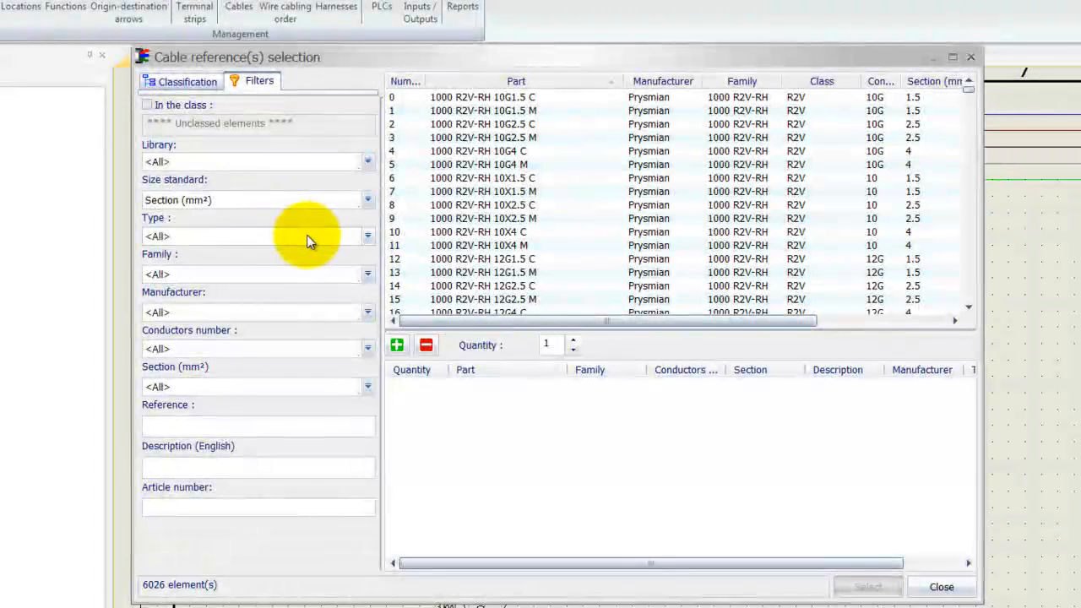
pyautogui.click(368, 237)
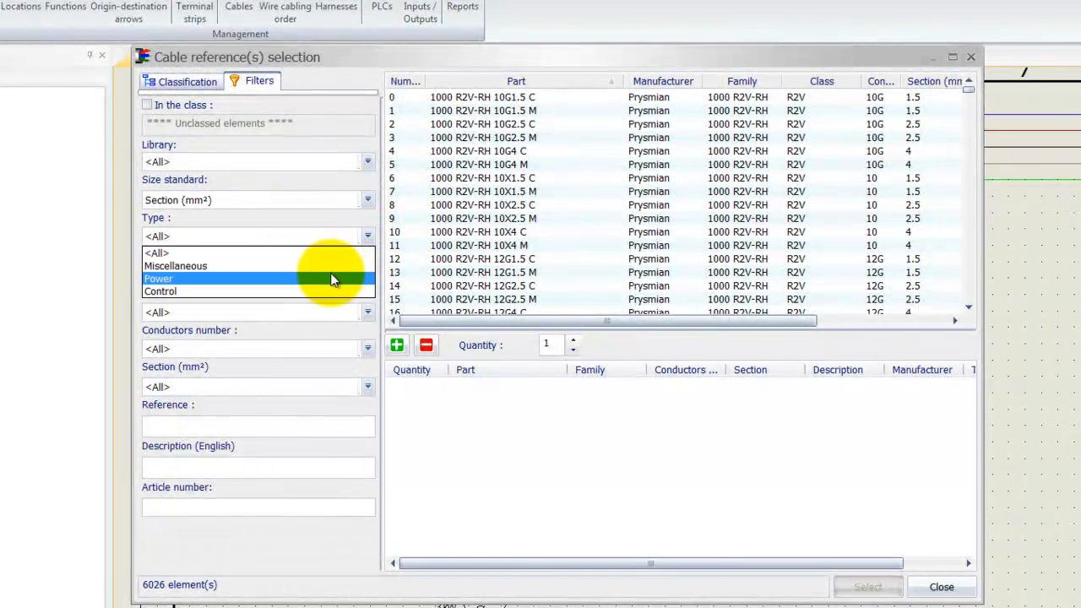
pyautogui.click(159, 279)
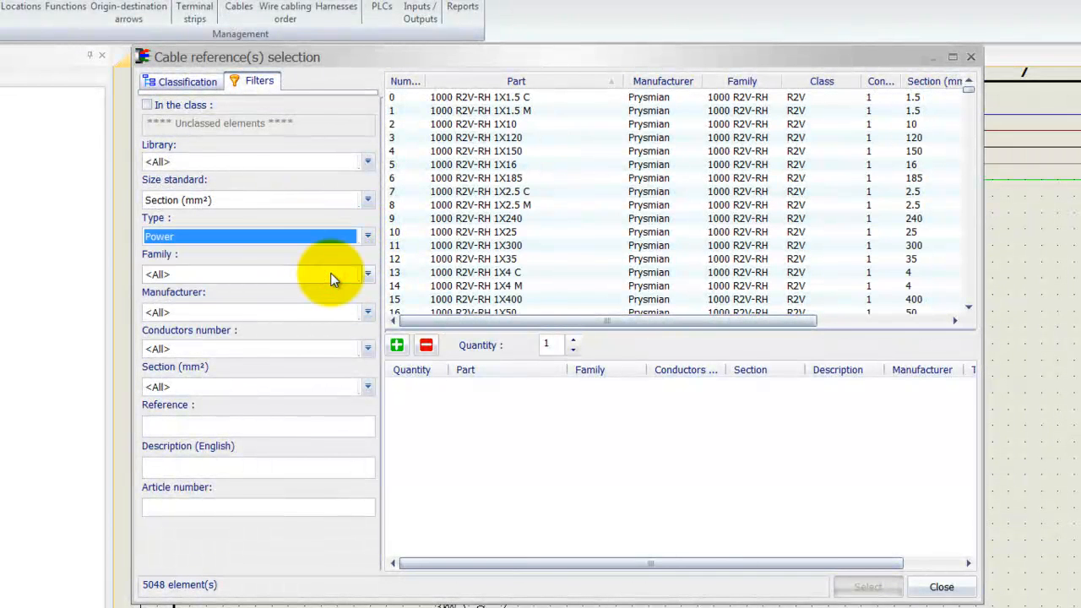
pyautogui.click(366, 387)
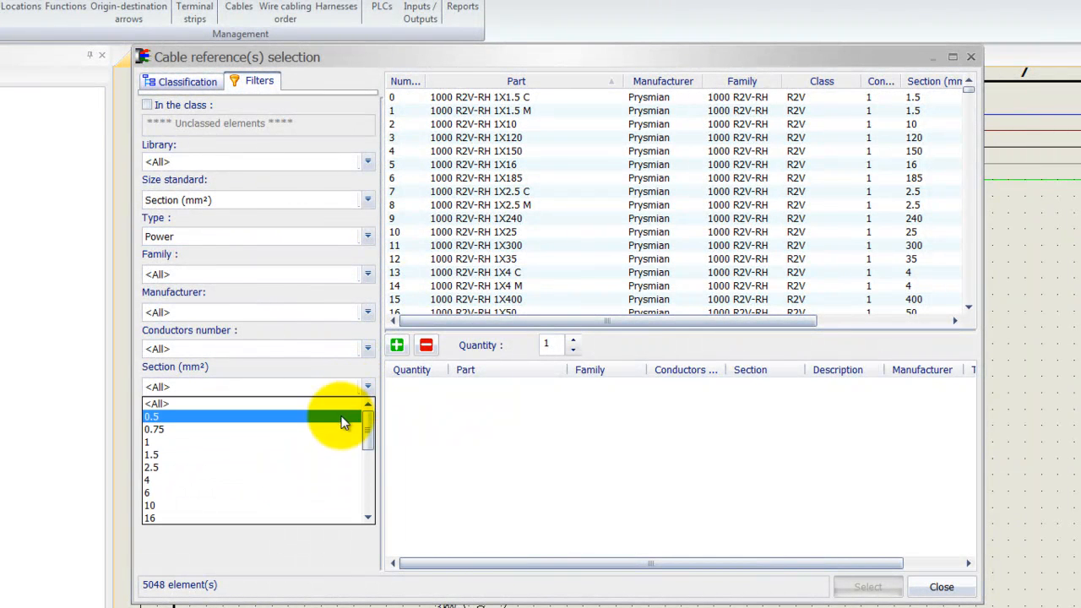
pyautogui.click(150, 466)
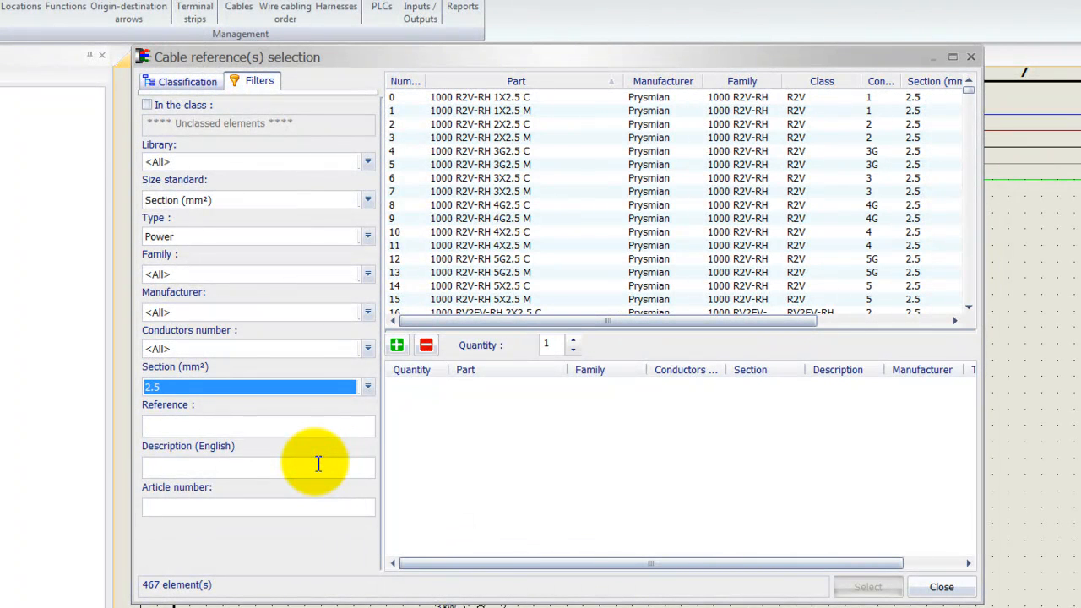
pyautogui.moveTo(329, 346)
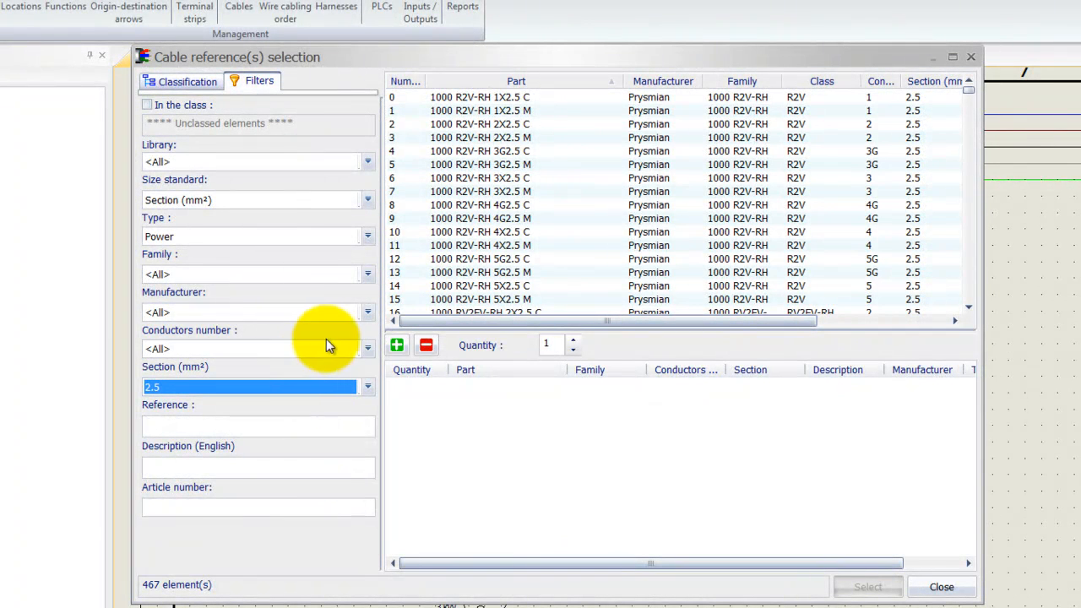
pyautogui.click(368, 348)
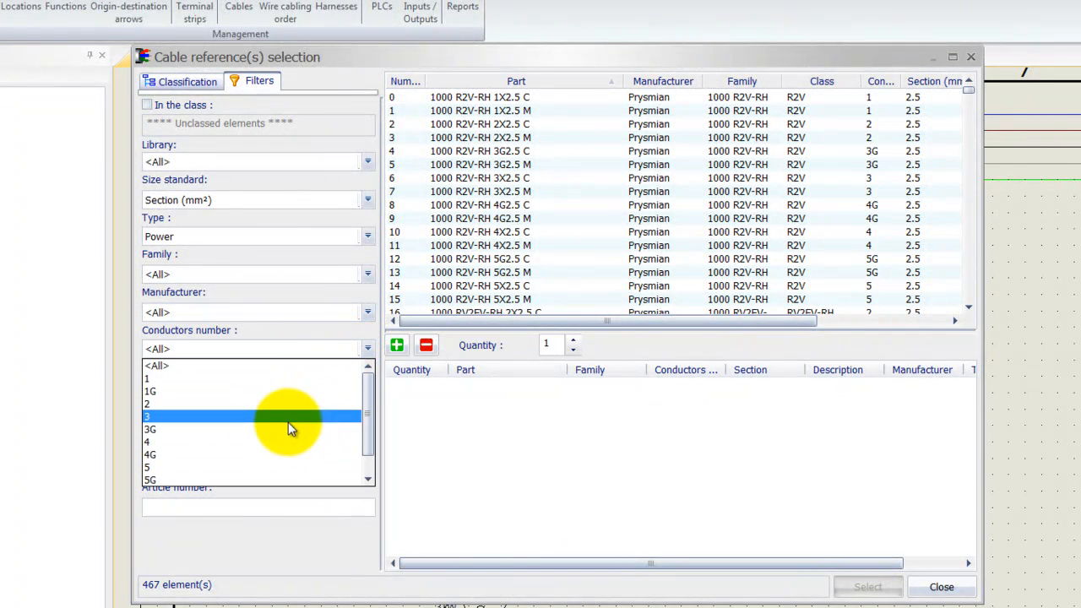
pyautogui.click(150, 455)
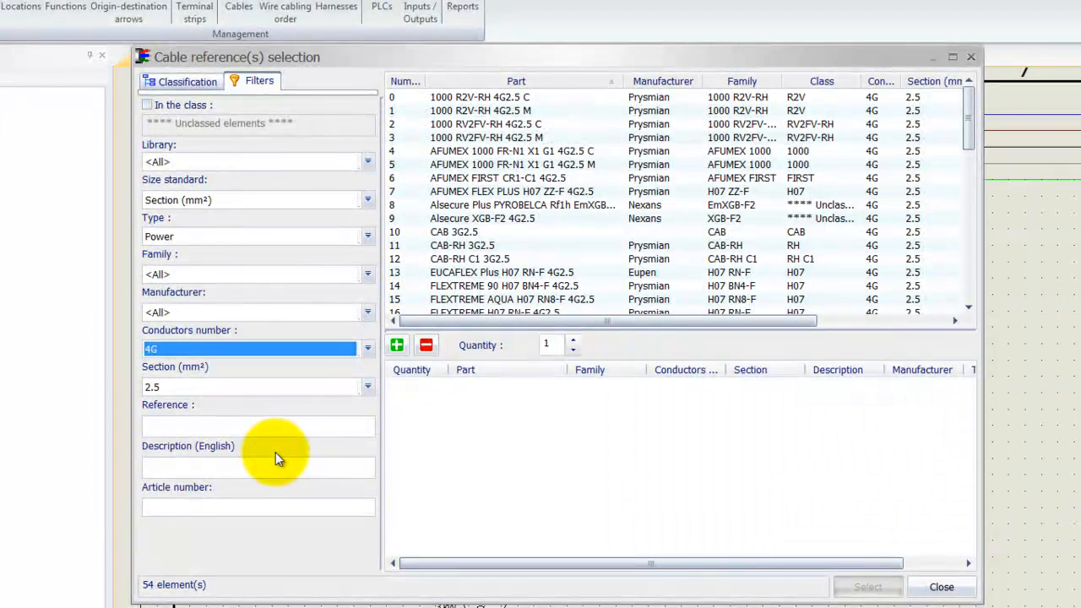
pyautogui.moveTo(513, 127)
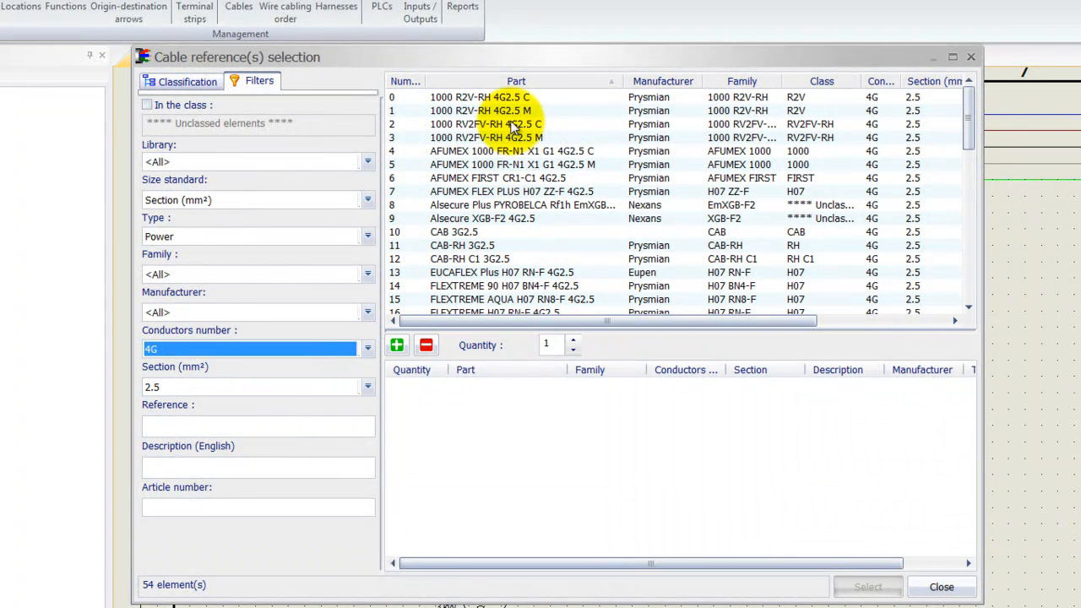
# Choose the 1000 R2V-RH 4G2.5 C reference and confirm it for the new cable.
pyautogui.click(517, 96)
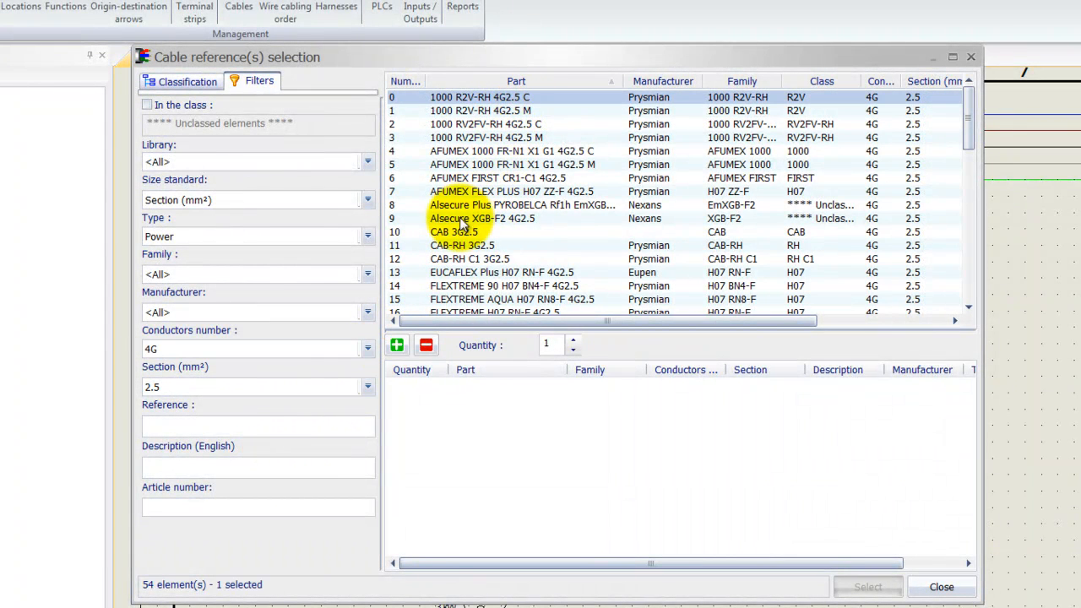
pyautogui.moveTo(397, 344)
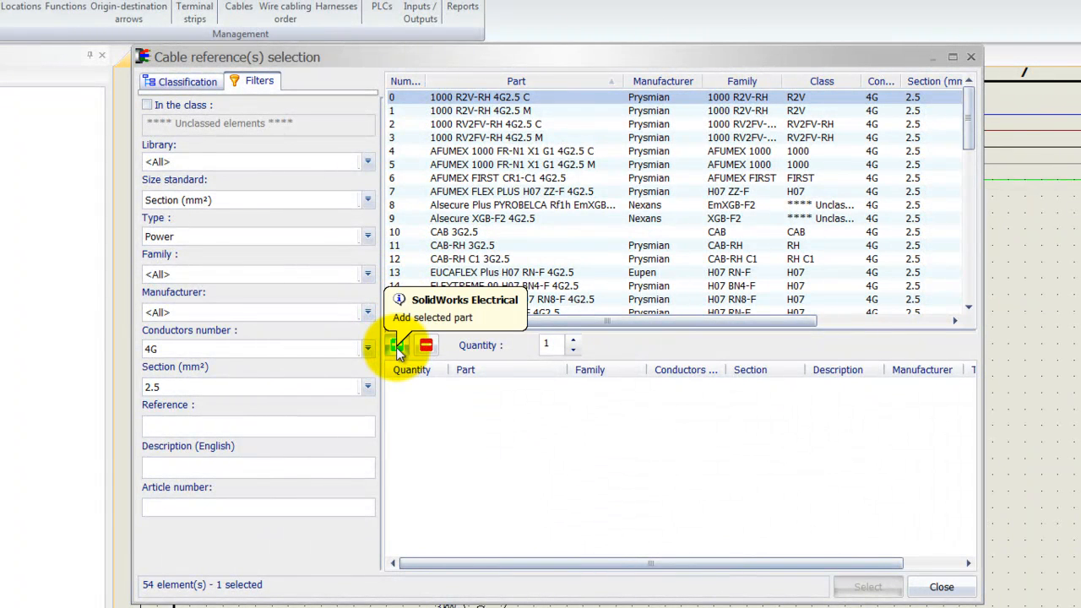
pyautogui.click(397, 345)
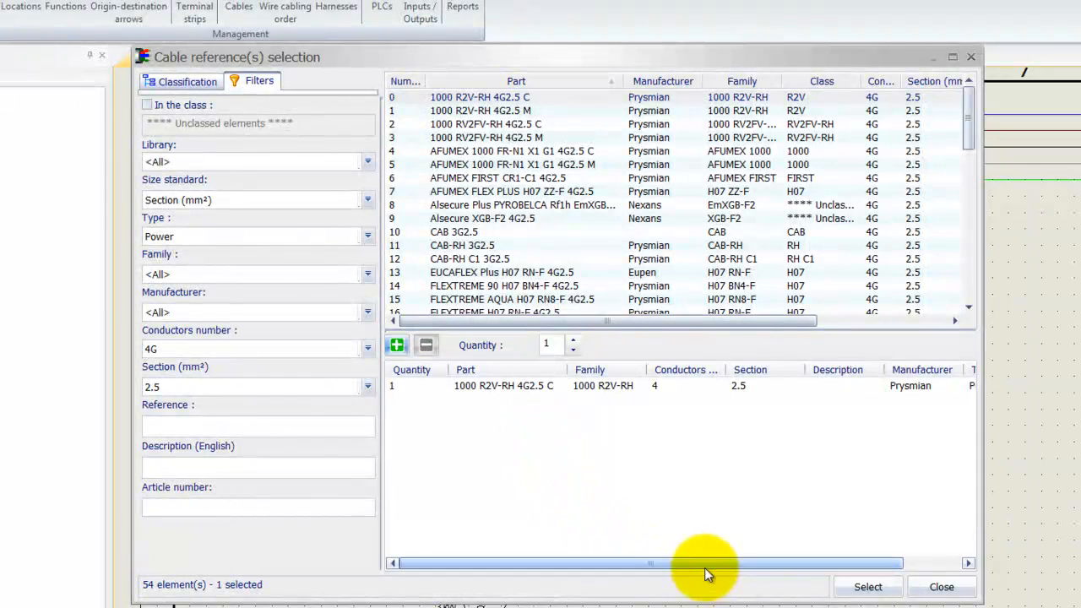
pyautogui.click(868, 586)
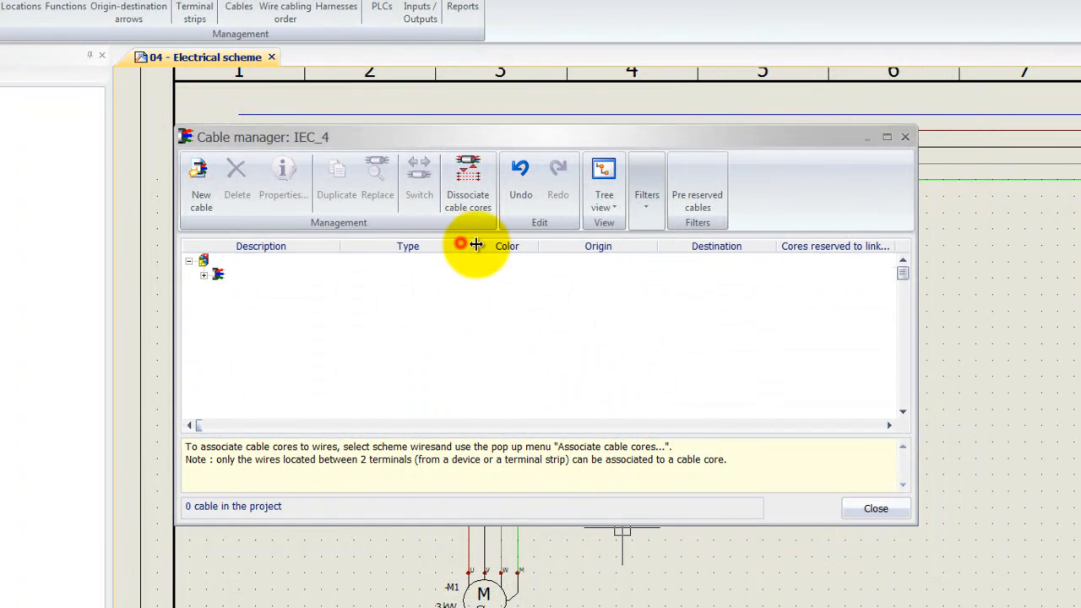
# Reveal cable W1 with its brown, black, blue and green/yellow cores, then close the manager.
pyautogui.click(199, 177)
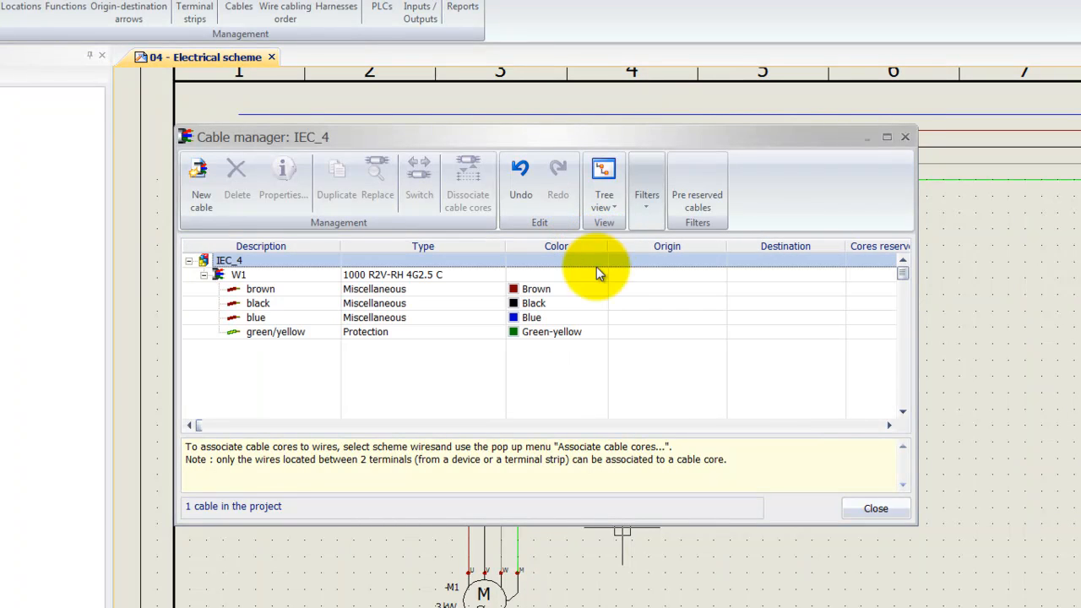
pyautogui.moveTo(513, 375)
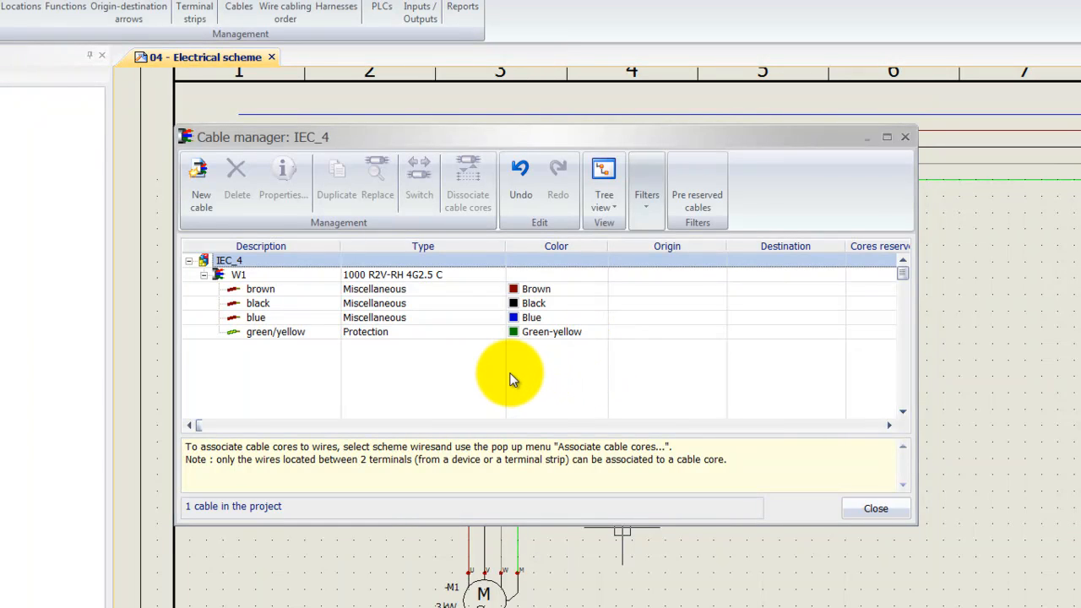
pyautogui.moveTo(514, 426)
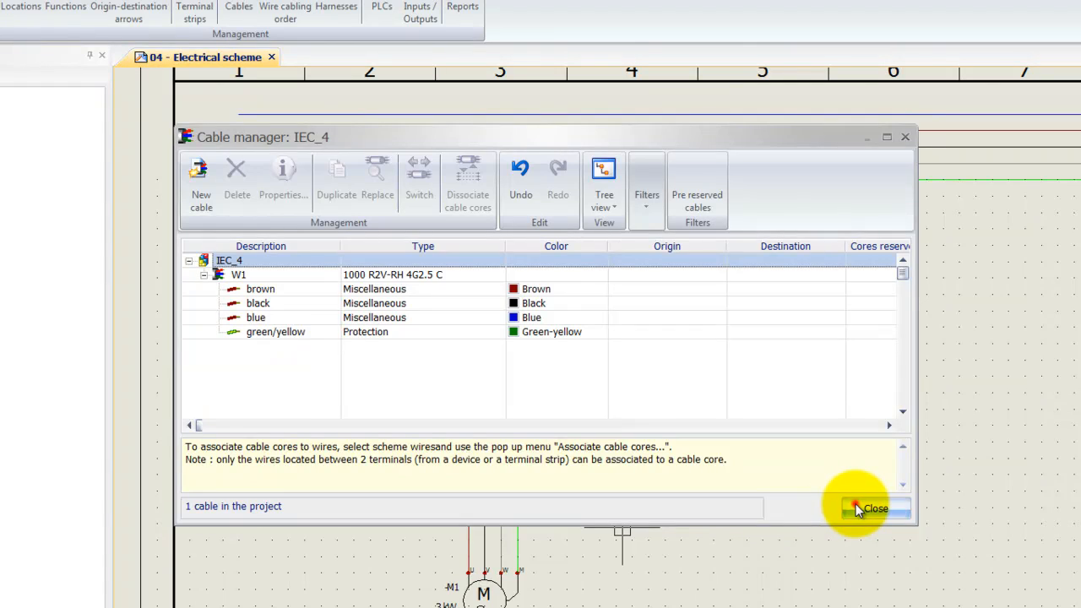
pyautogui.click(869, 507)
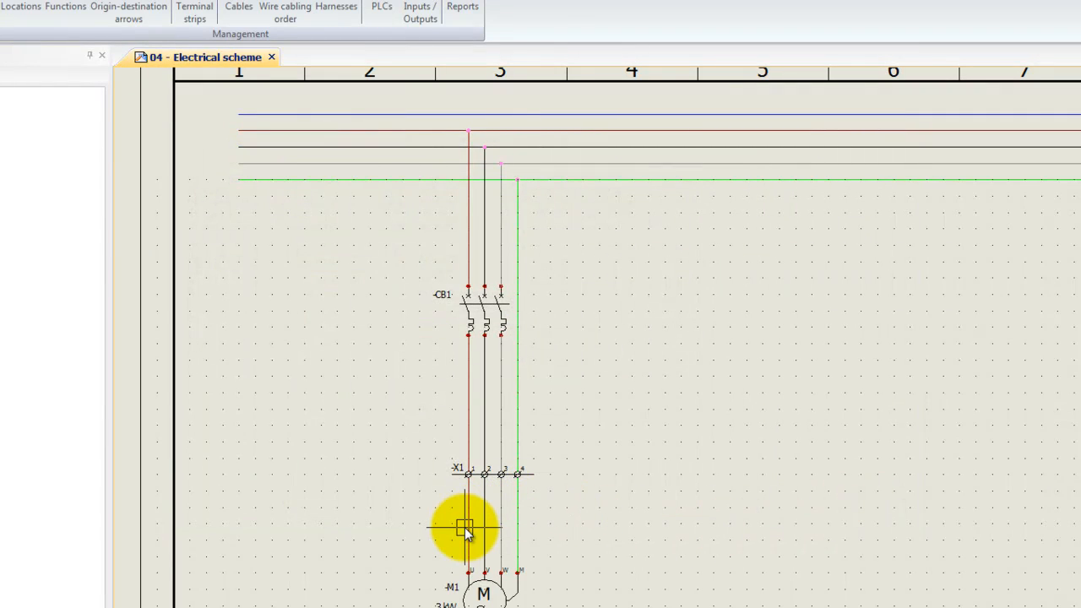
pyautogui.moveTo(575, 516)
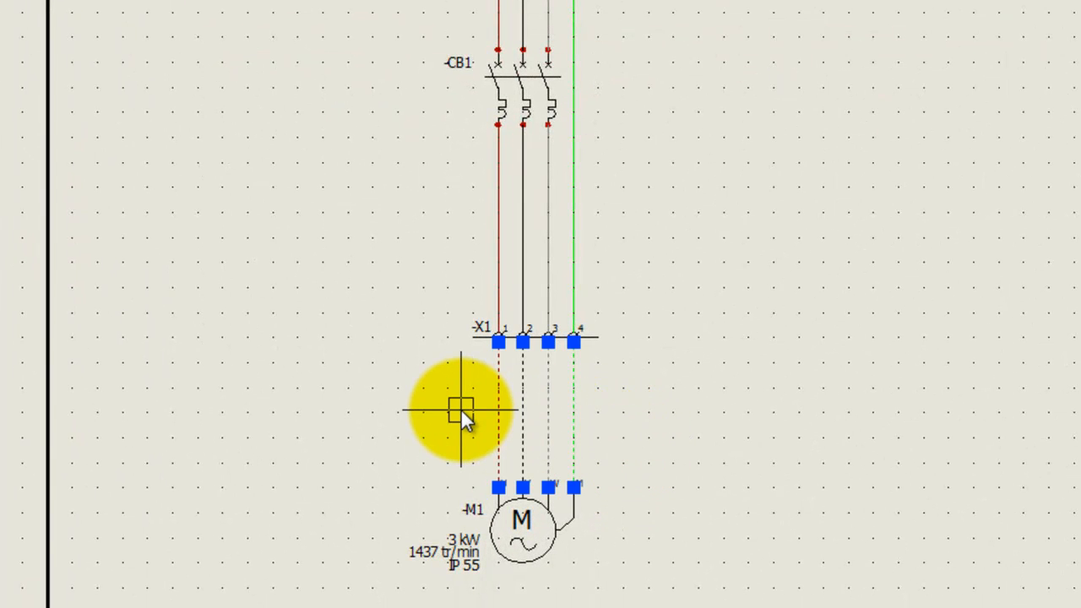
pyautogui.moveTo(266, 397)
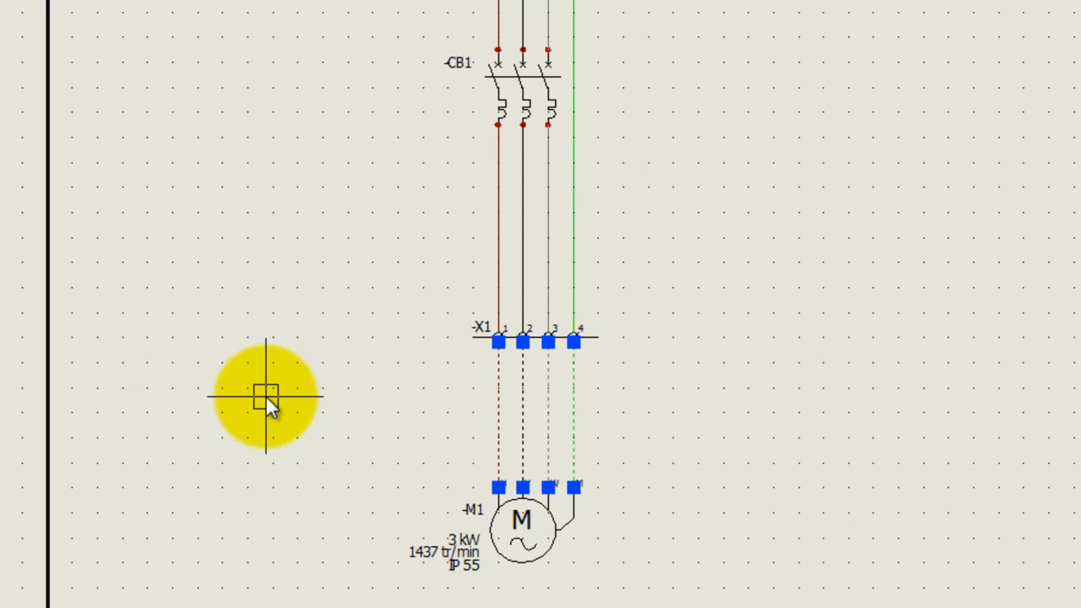
pyautogui.moveTo(571, 391)
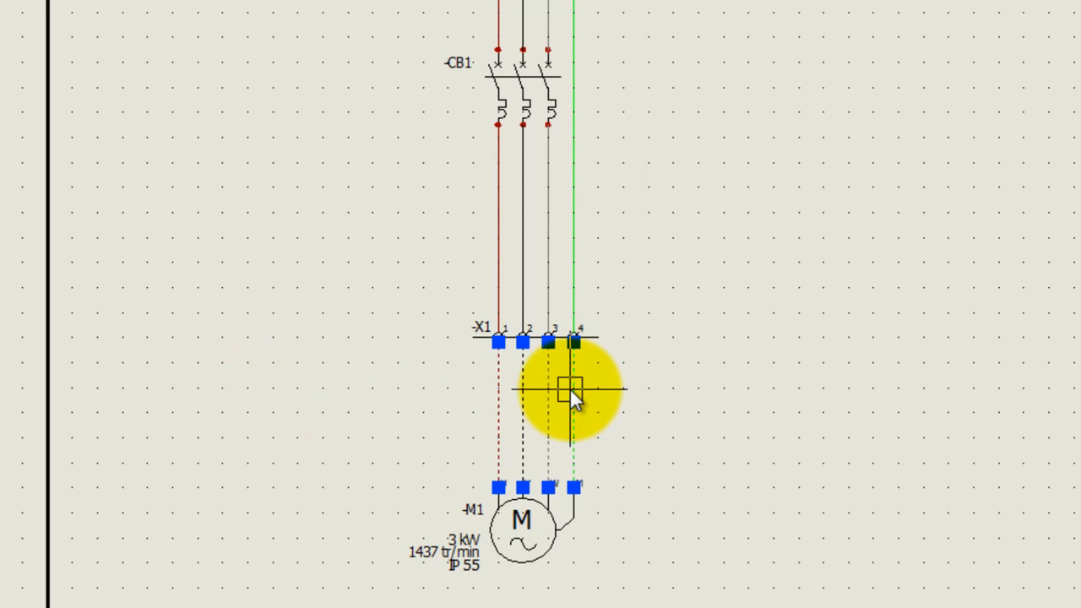
# Launch Associate cable cores for the X1-to-M1 motor wires from their context menu.
pyautogui.rightClick(573, 390)
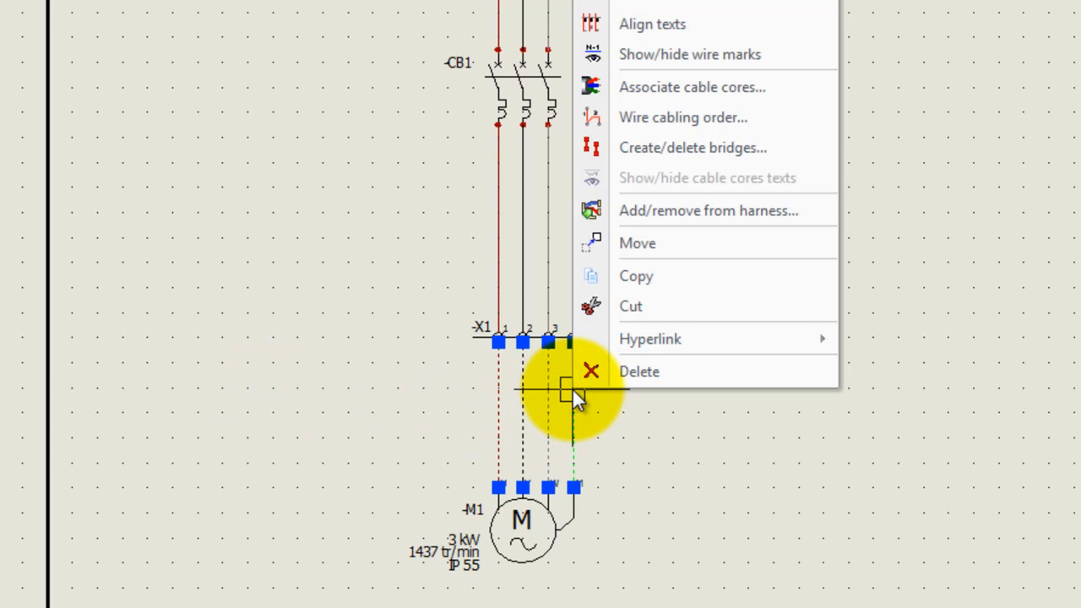
pyautogui.moveTo(706, 118)
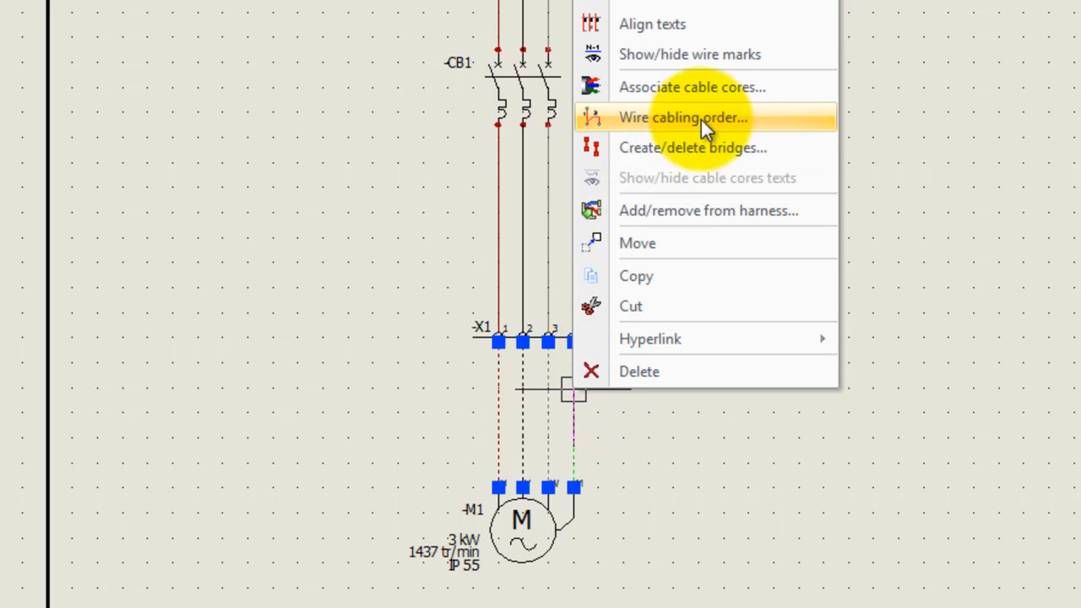
pyautogui.moveTo(802, 88)
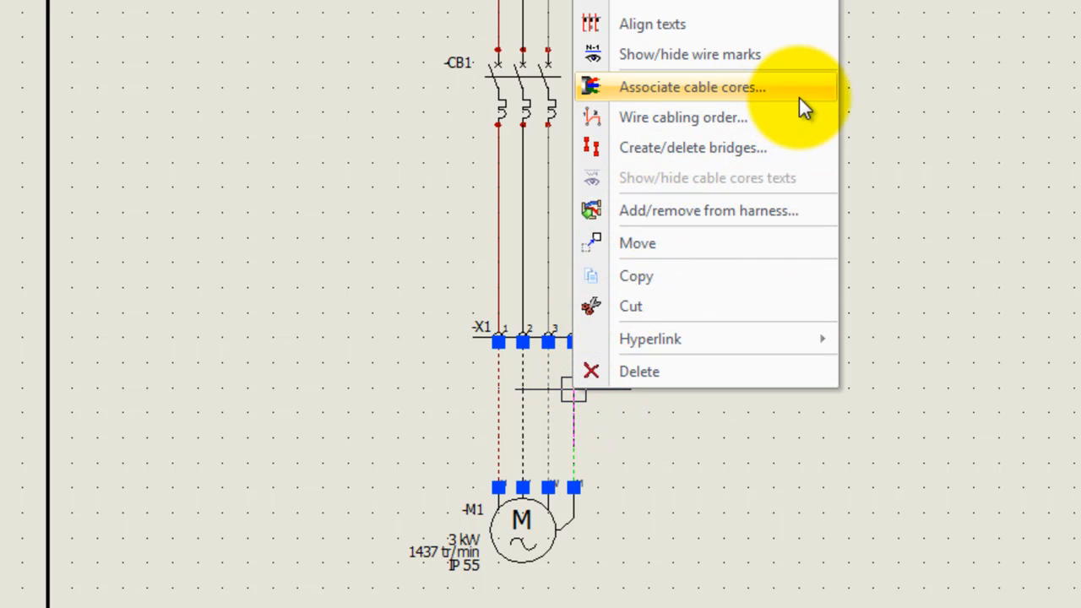
pyautogui.click(691, 88)
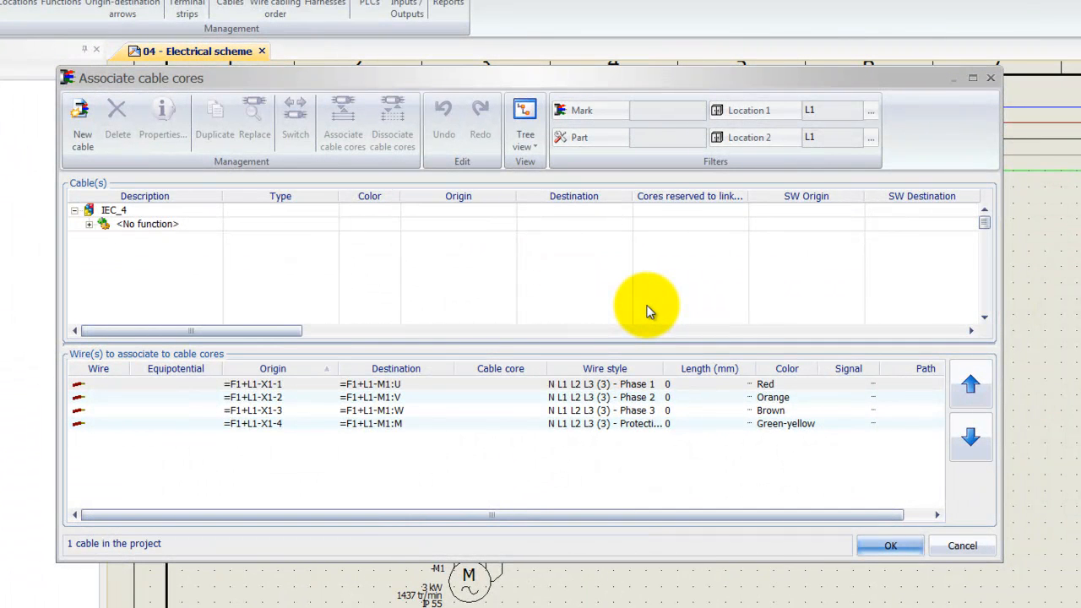
pyautogui.moveTo(473, 473)
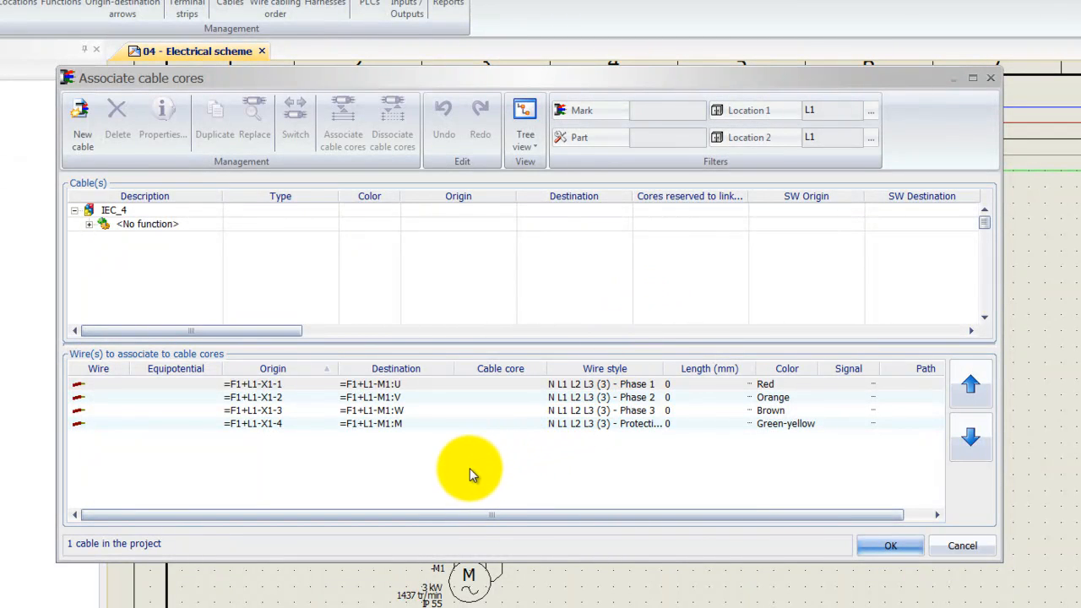
pyautogui.moveTo(270, 397)
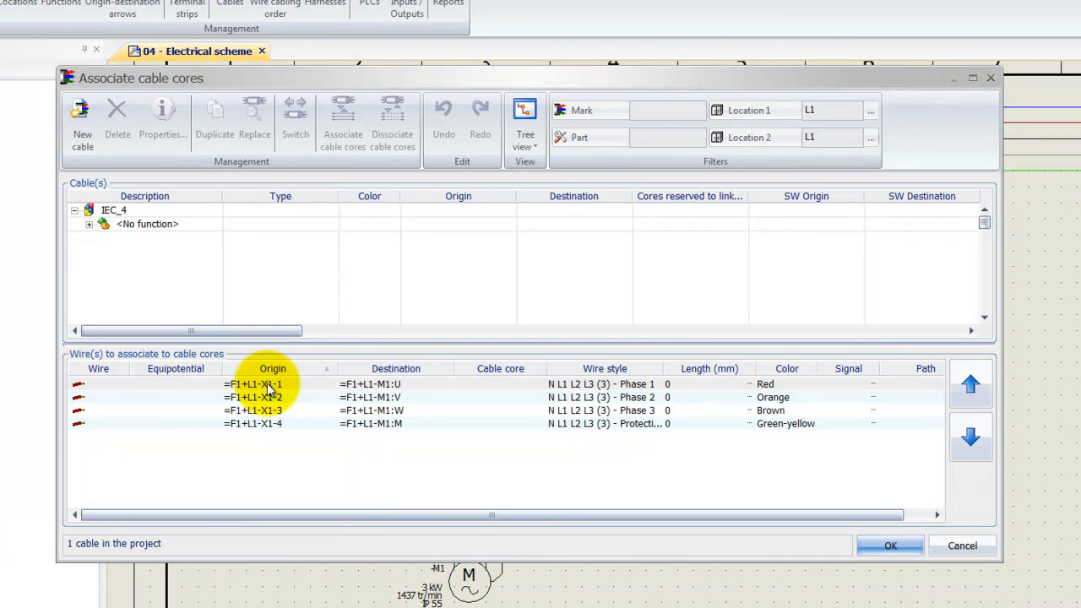
pyautogui.moveTo(272, 429)
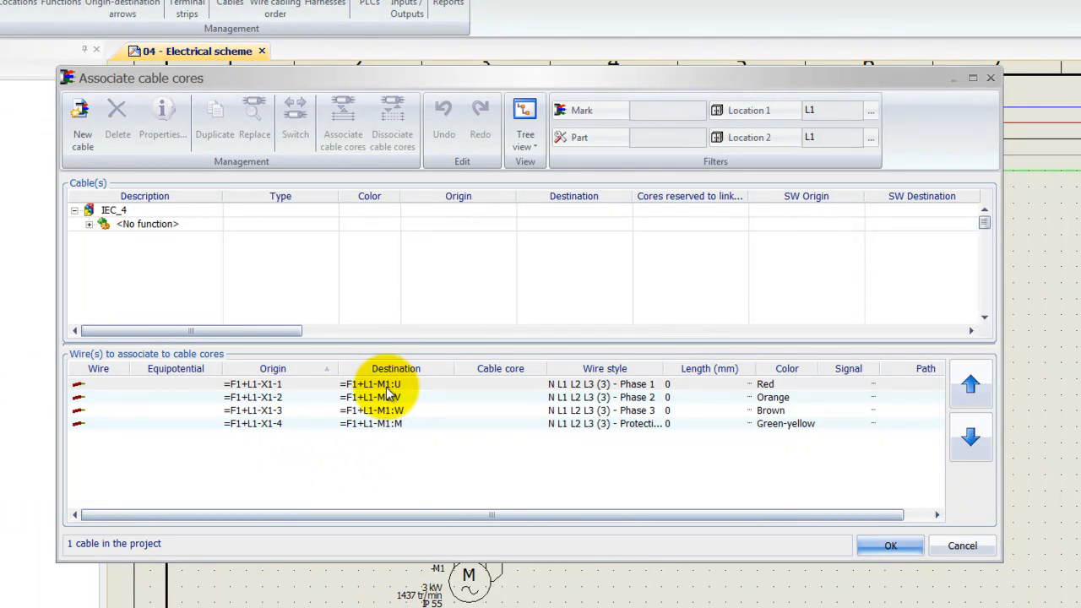
pyautogui.moveTo(385, 422)
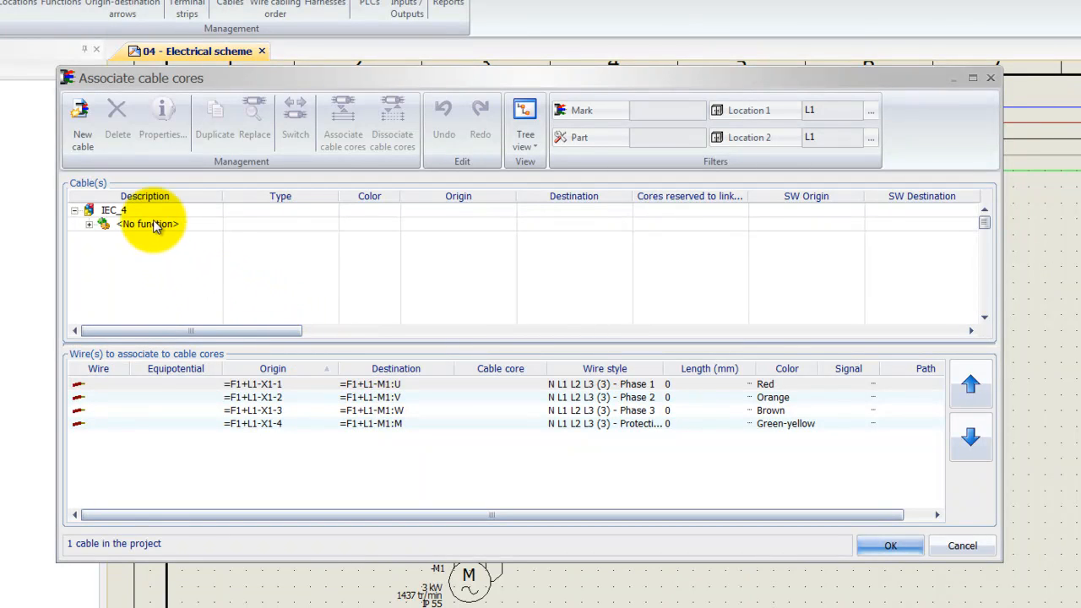
pyautogui.moveTo(228, 226)
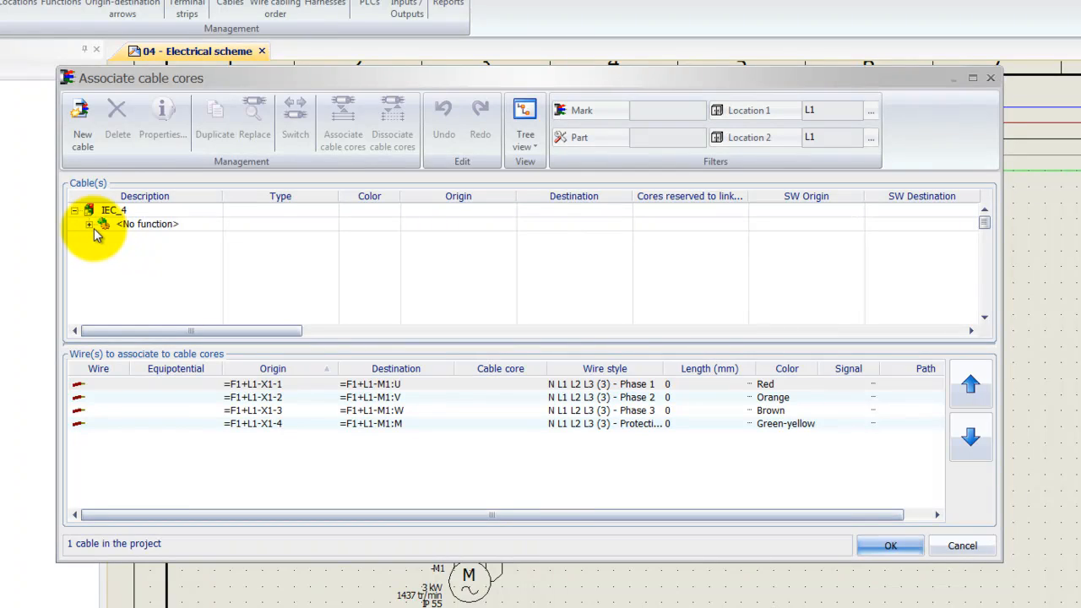
# Expand IEC_4 and cable W1 to show its four cores in the association window.
pyautogui.click(90, 223)
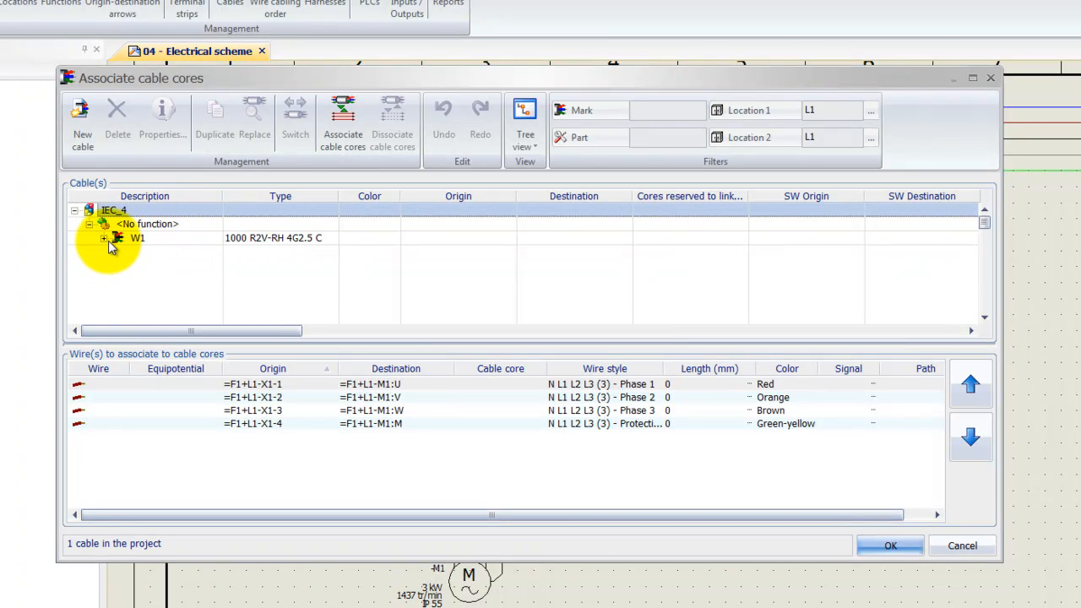
pyautogui.click(105, 237)
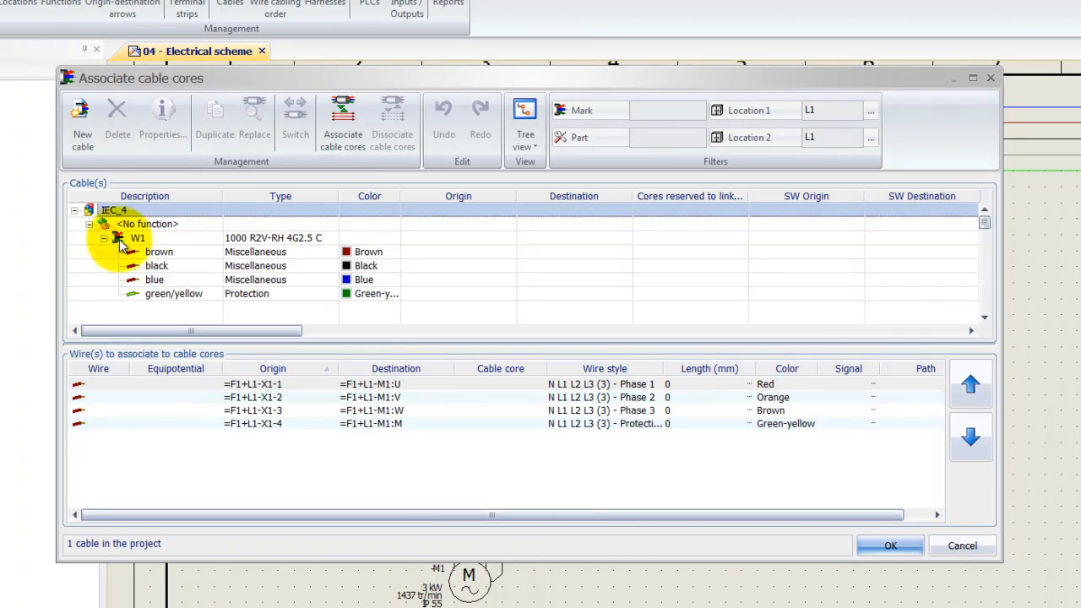
pyautogui.moveTo(199, 257)
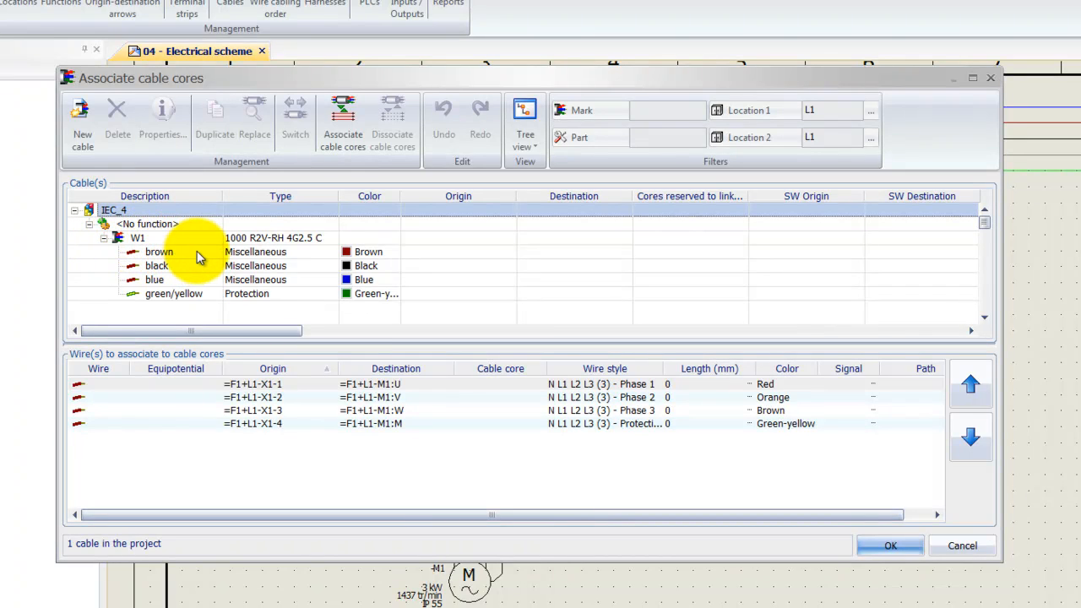
pyautogui.moveTo(278, 265)
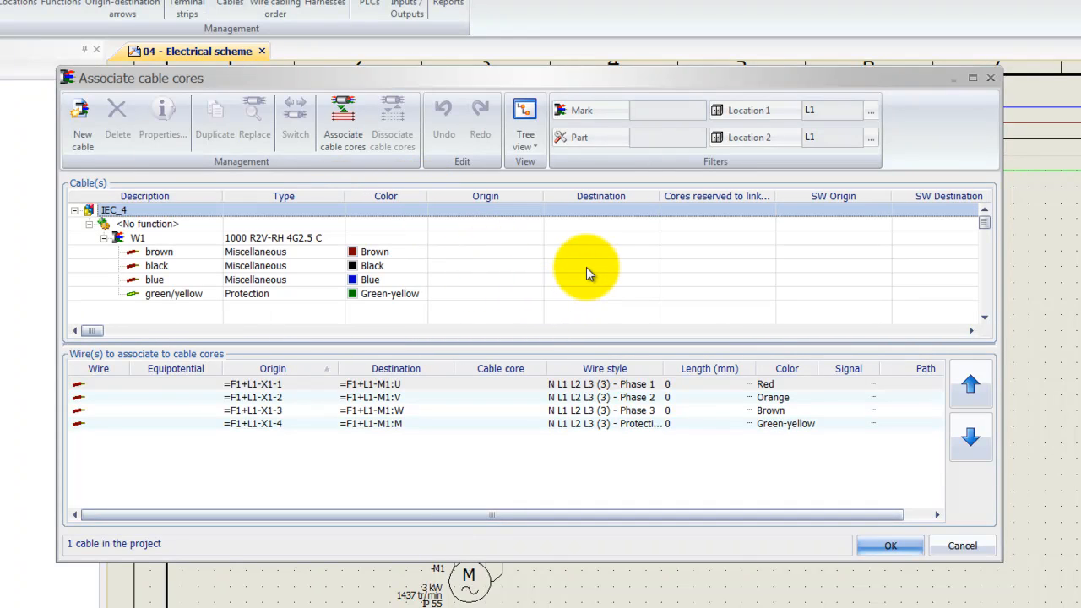
pyautogui.moveTo(547, 287)
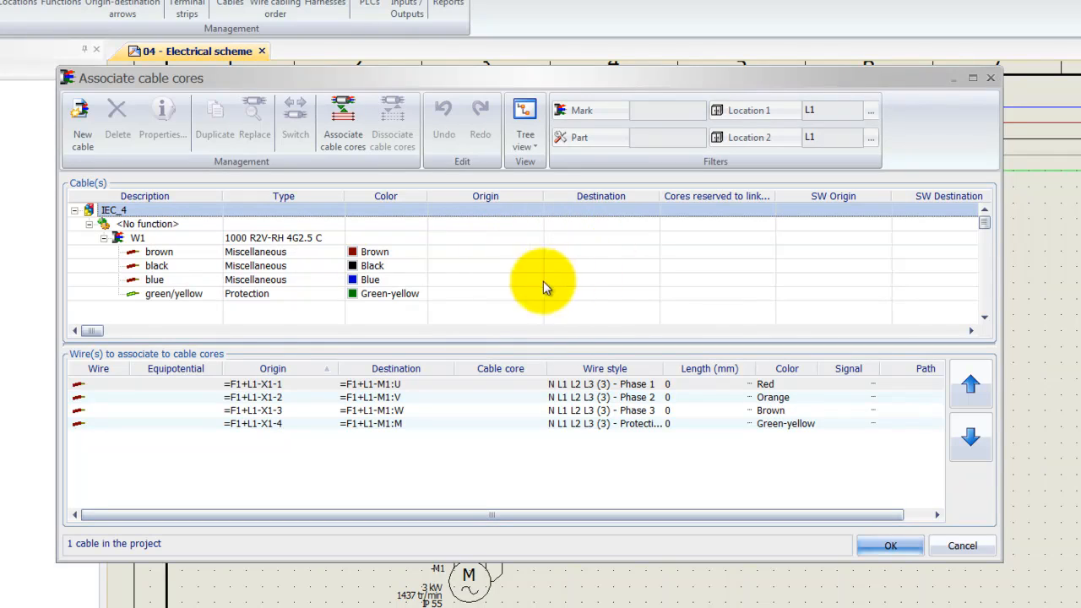
pyautogui.moveTo(353, 260)
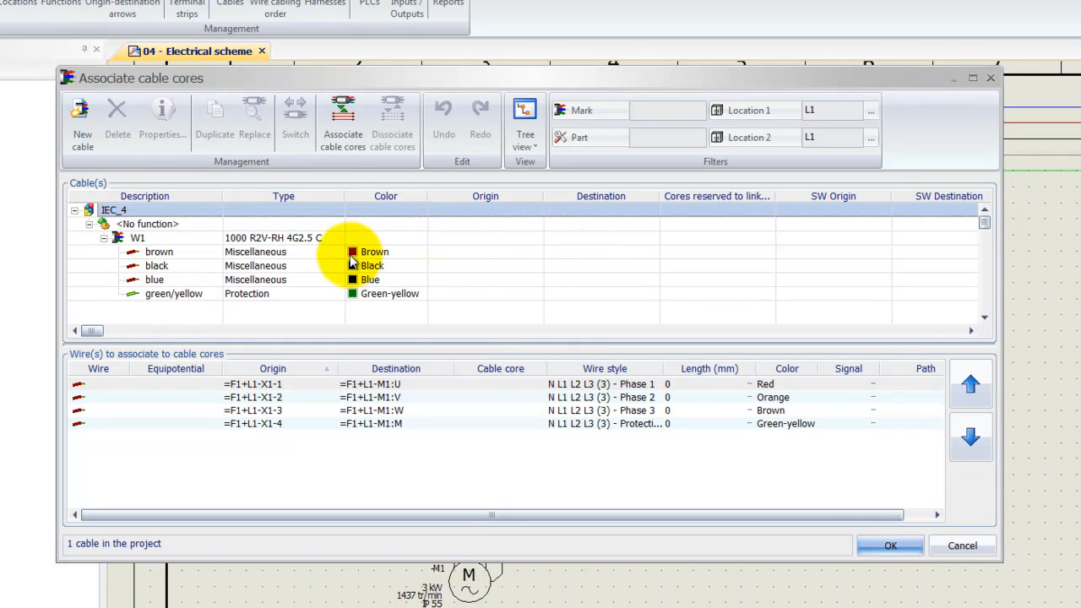
pyautogui.moveTo(351, 280)
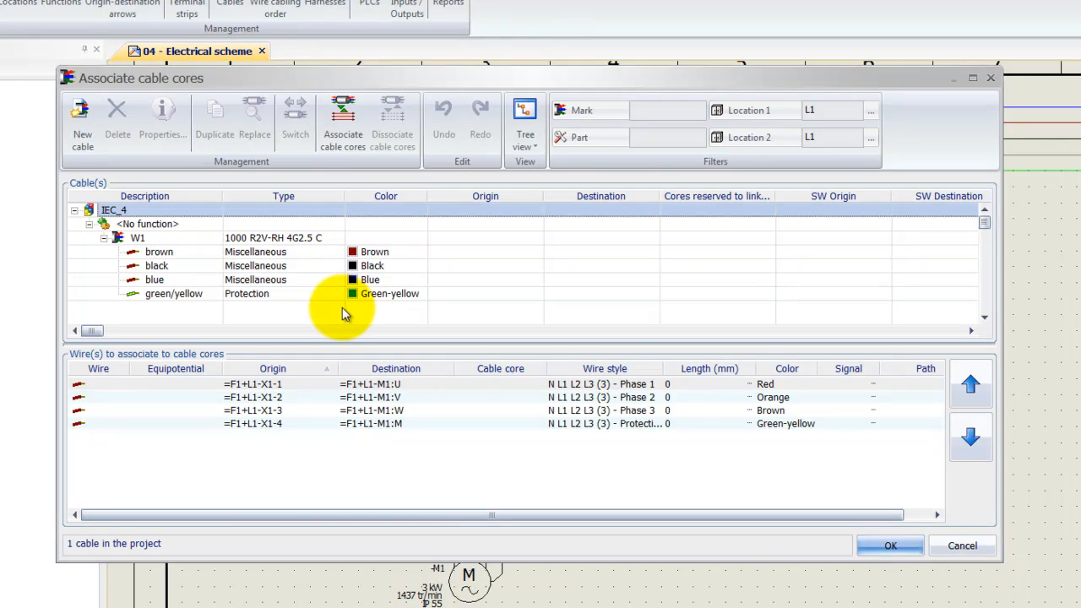
pyautogui.moveTo(294, 414)
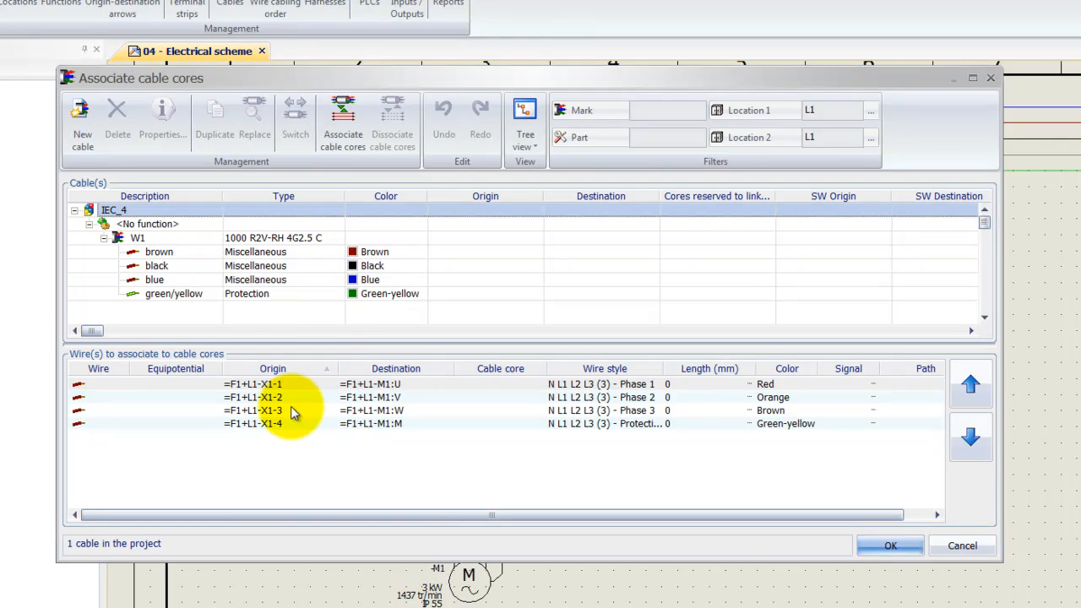
pyautogui.moveTo(291, 387)
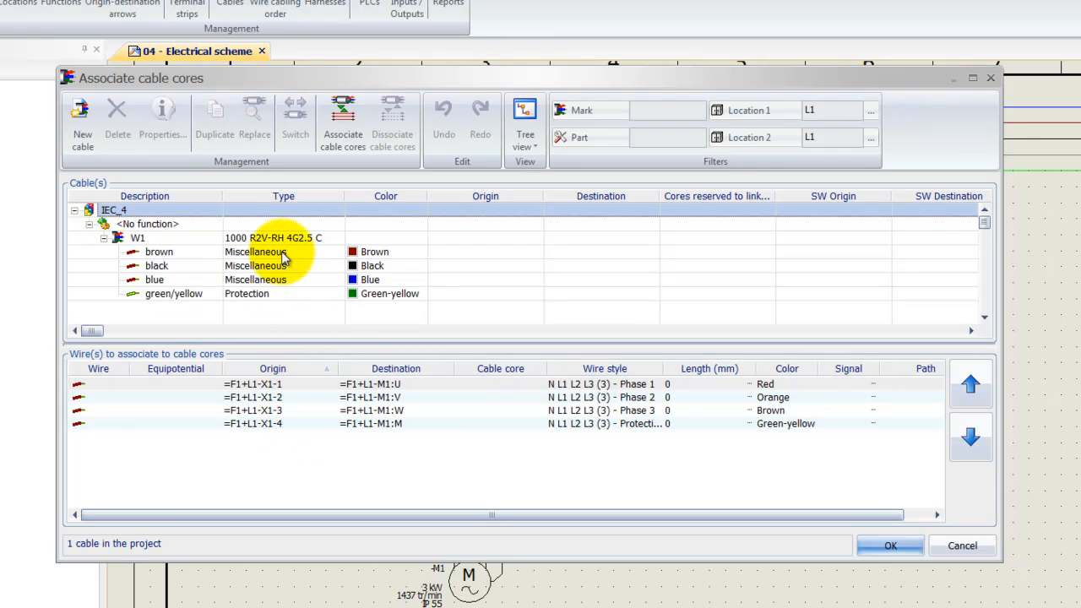
# Select W1's brown core as the start of the core selection.
pyautogui.click(159, 252)
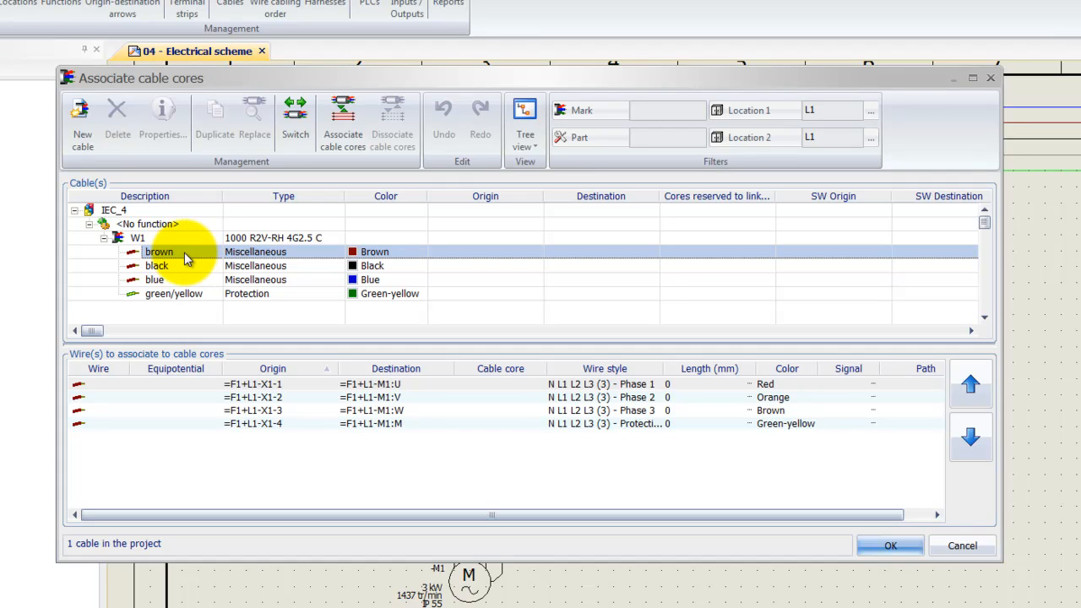
pyautogui.moveTo(179, 301)
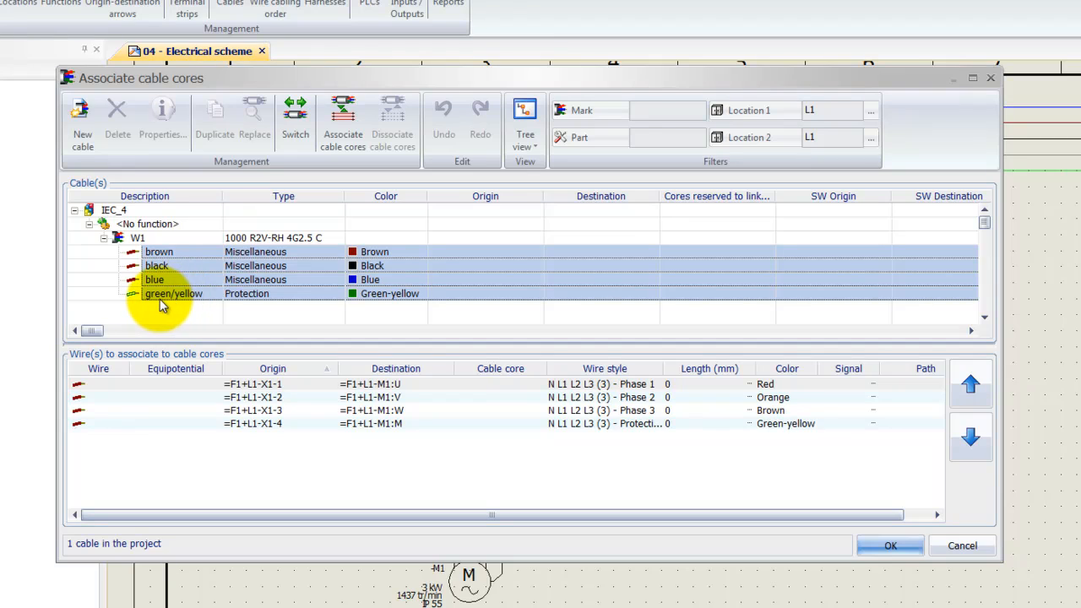
pyautogui.moveTo(240, 301)
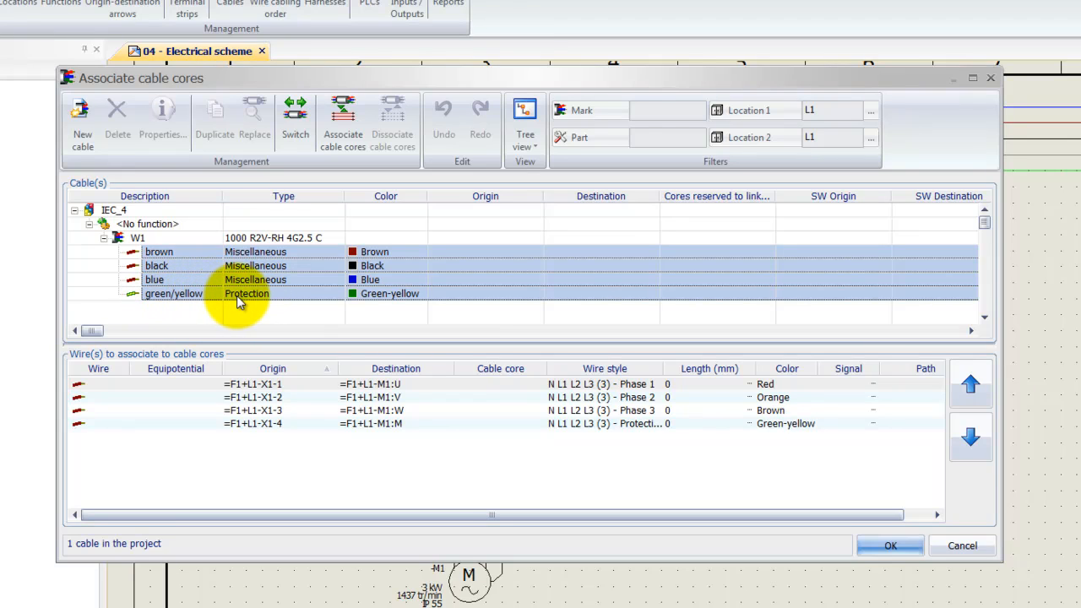
pyautogui.moveTo(248, 371)
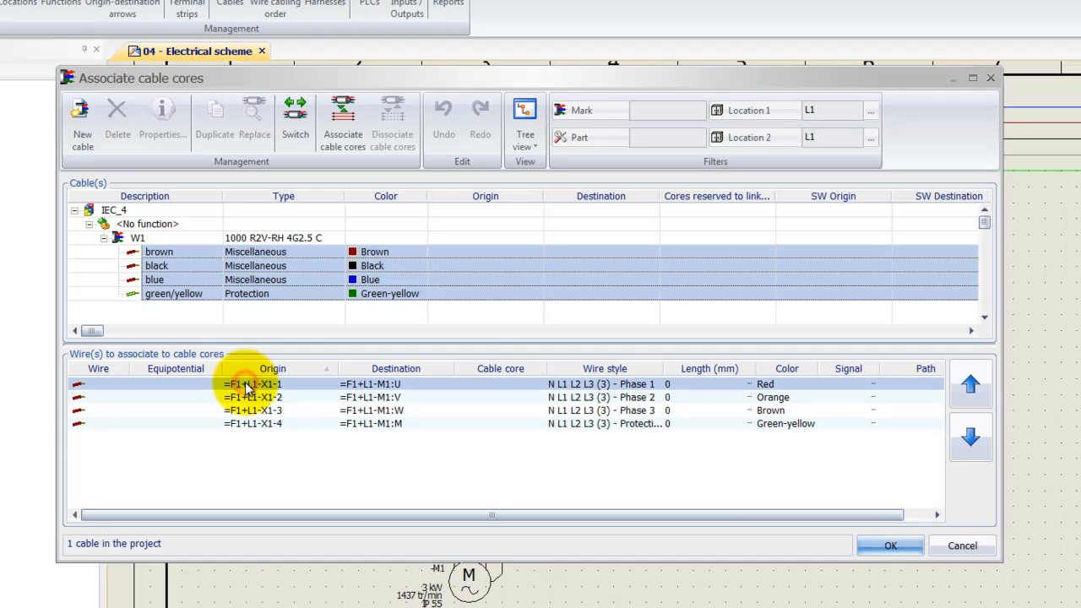
pyautogui.moveTo(270, 430)
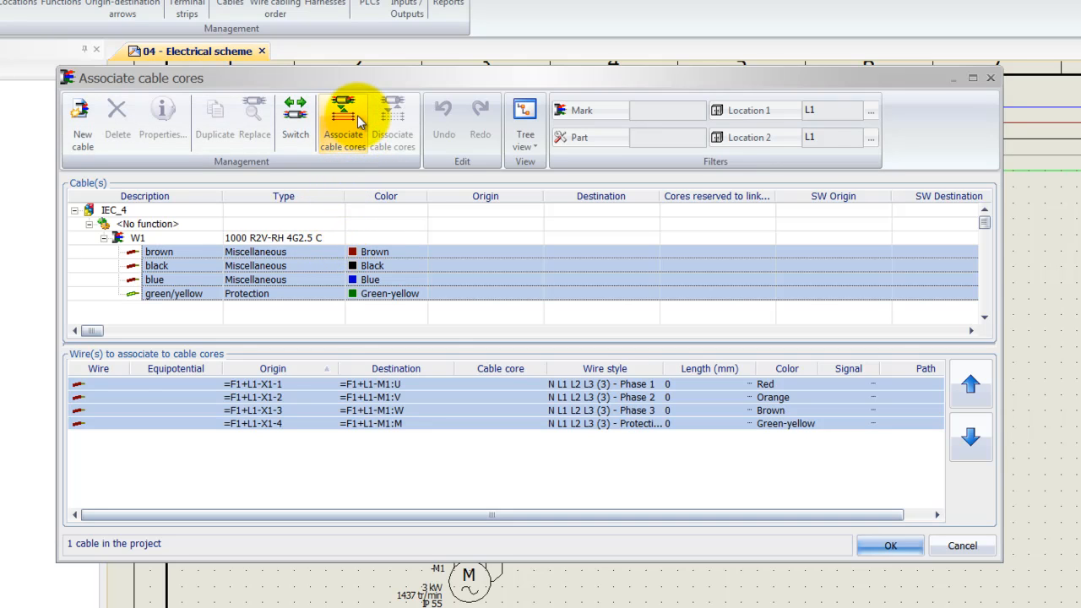
# Associate the four X1-to-M1 wires with W1's brown, black, blue and green/yellow cores.
pyautogui.click(343, 121)
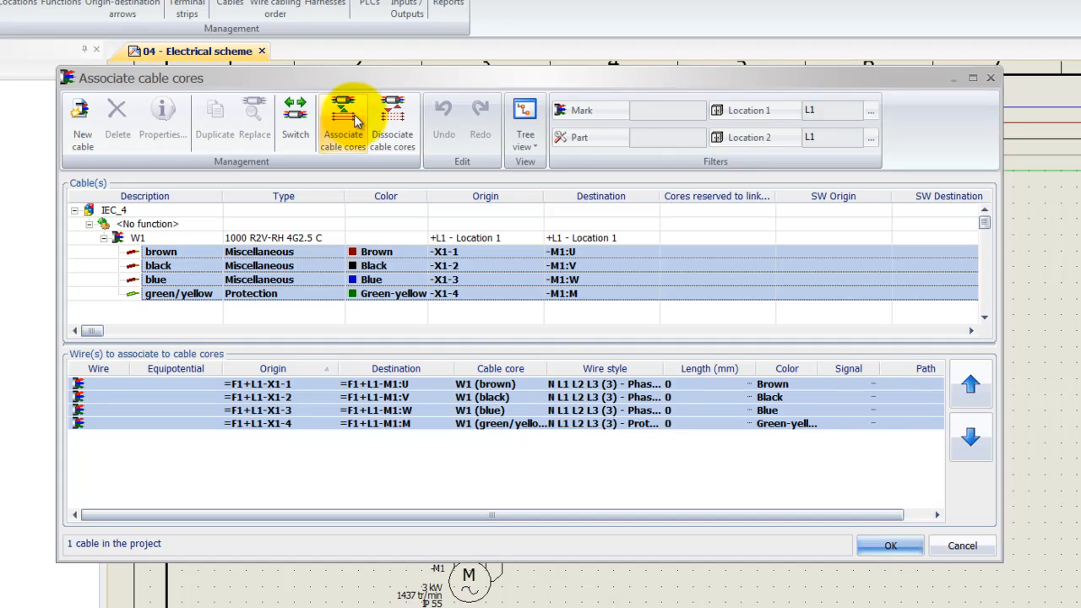
pyautogui.moveTo(358, 135)
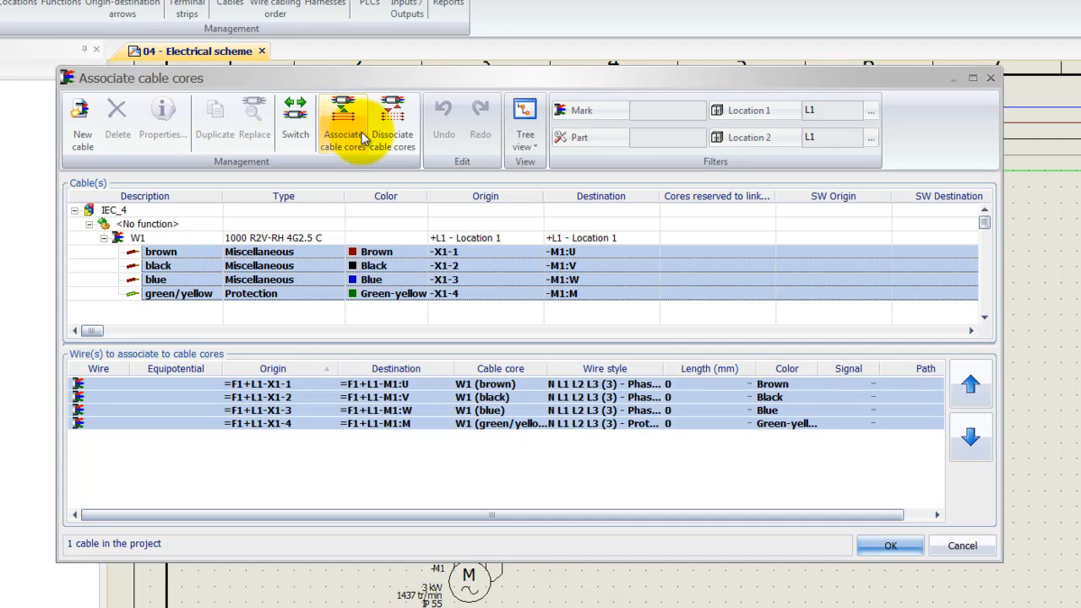
pyautogui.moveTo(504, 284)
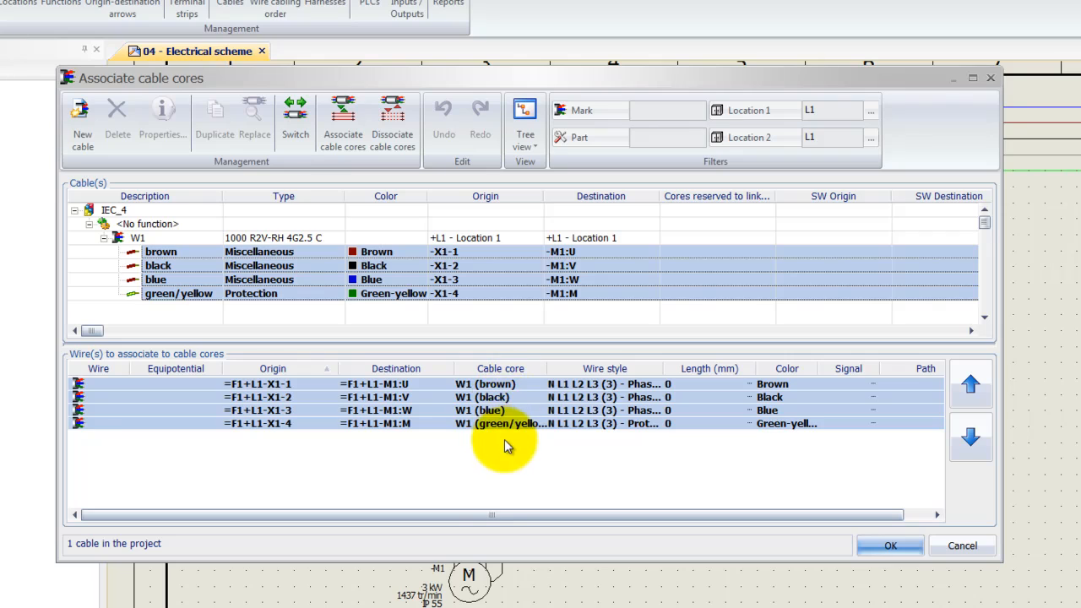
pyautogui.moveTo(325, 294)
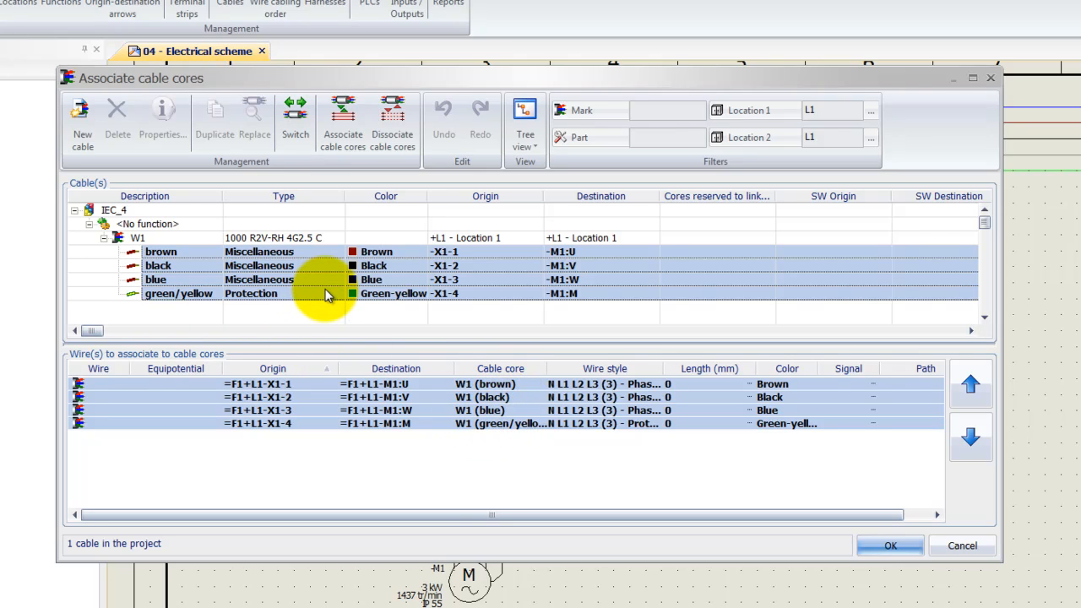
pyautogui.moveTo(379, 331)
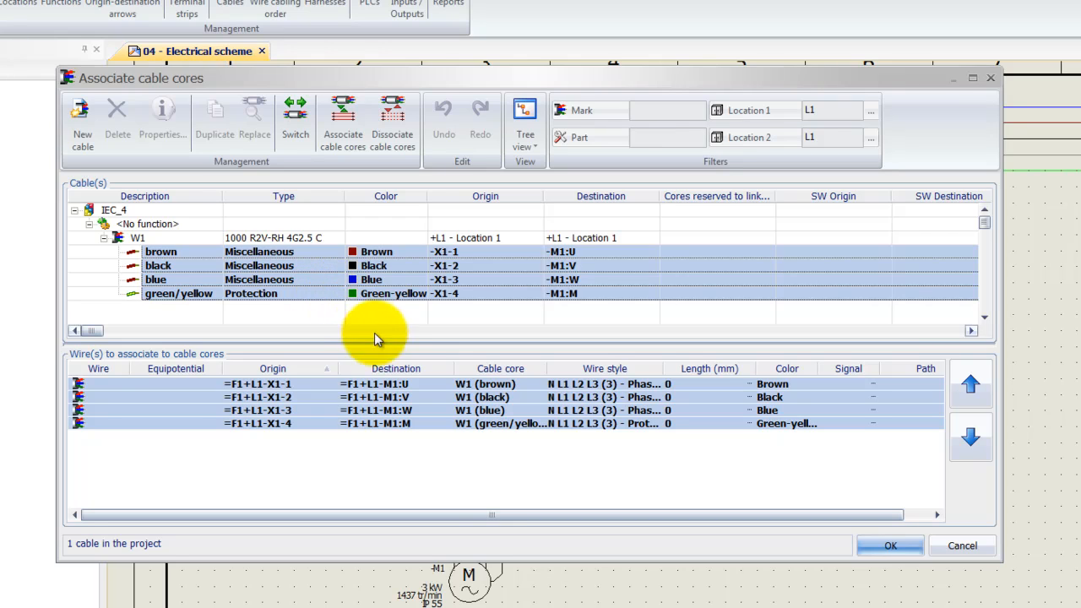
pyautogui.moveTo(718, 492)
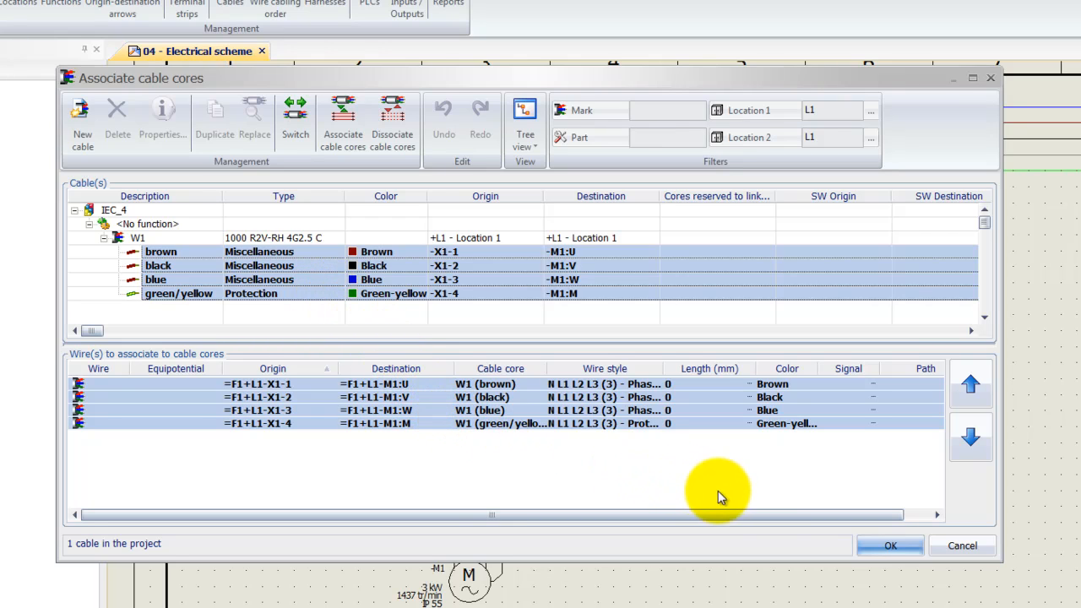
# Accept the associations so the wires read W1\brown, W1\black, W1\blue, W1\green/yellow.
pyautogui.click(888, 544)
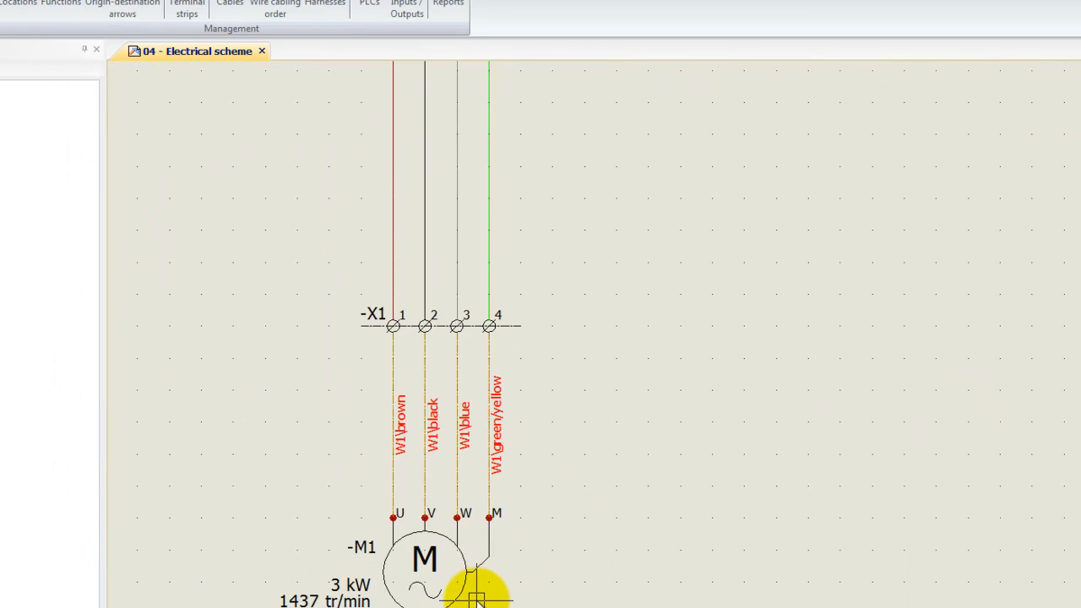
pyautogui.scroll(-3)
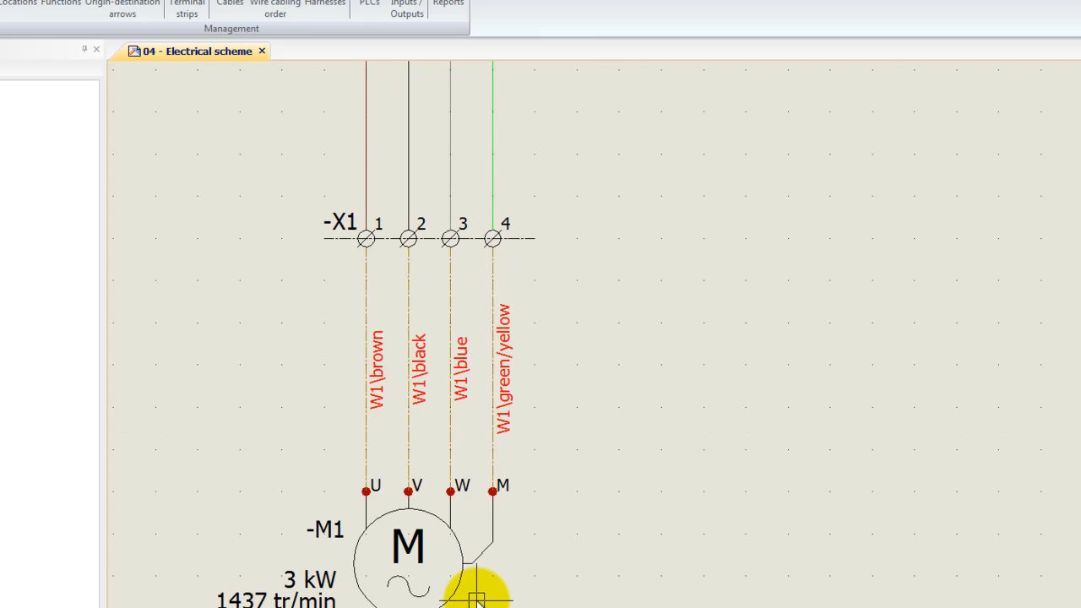